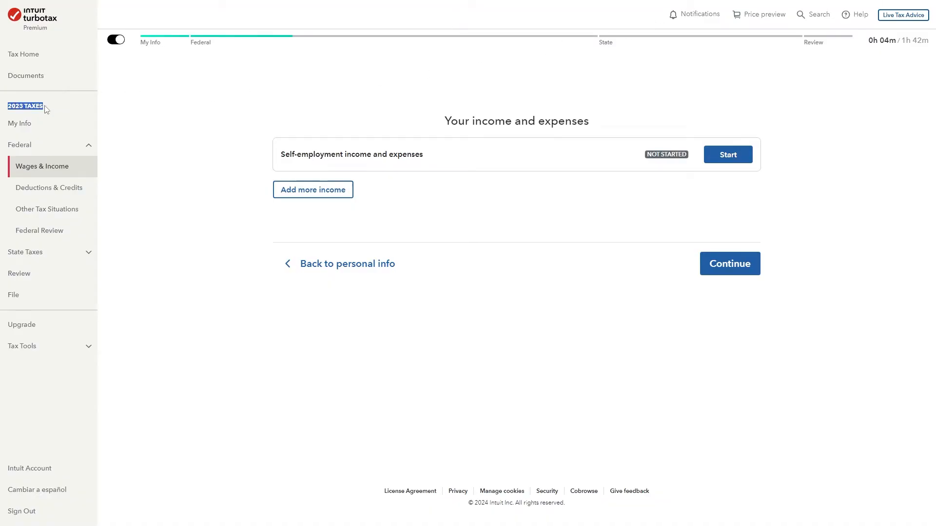
pyautogui.moveTo(167, 112)
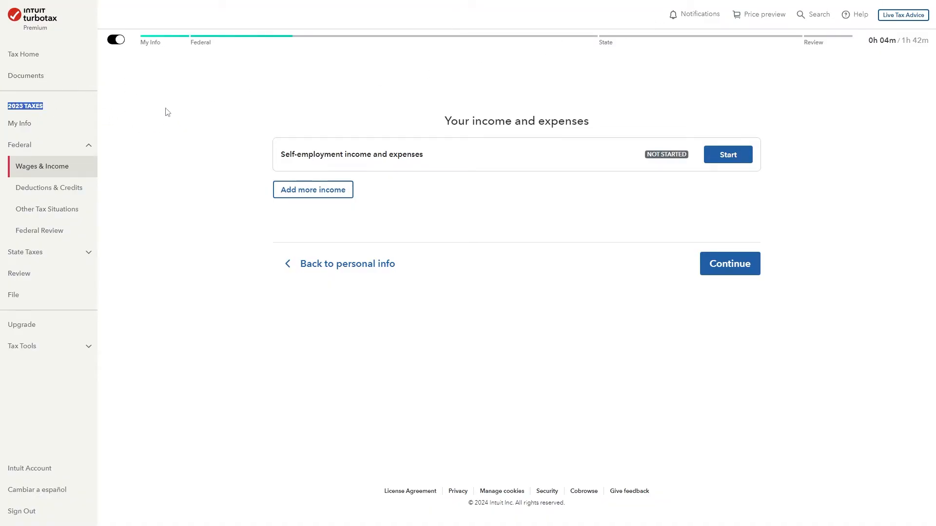
pyautogui.moveTo(79, 147)
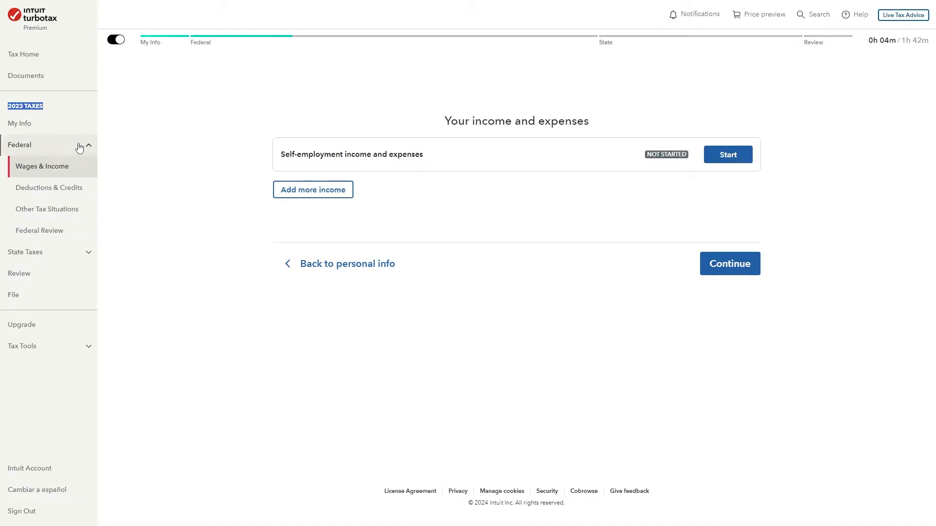
pyautogui.moveTo(58, 250)
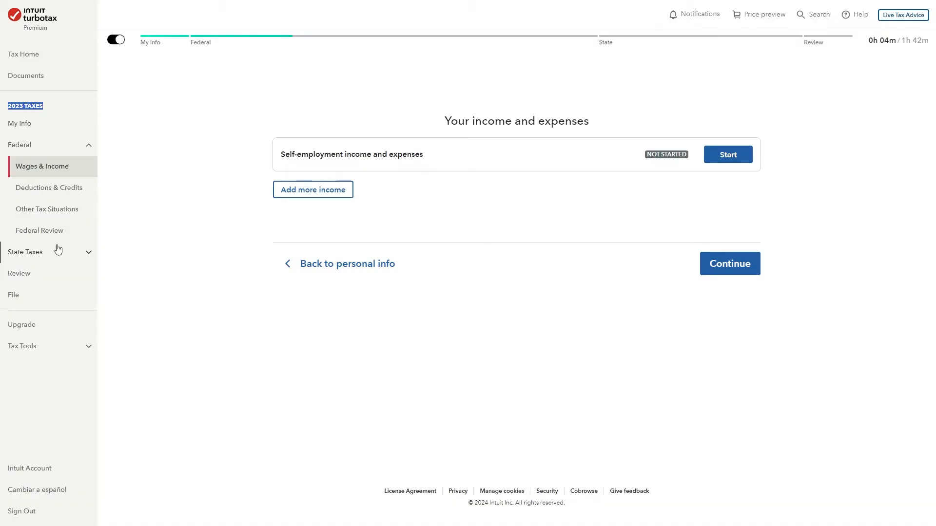
pyautogui.moveTo(16, 173)
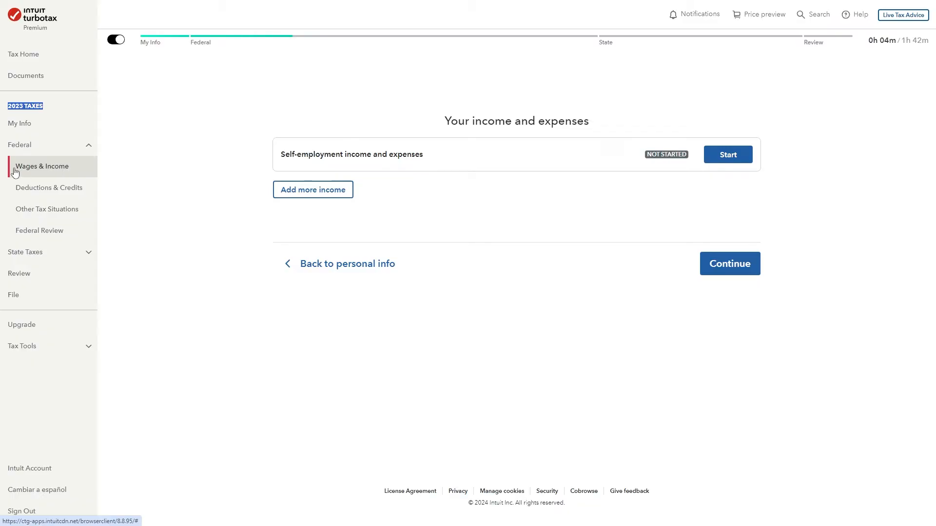
pyautogui.moveTo(80, 167)
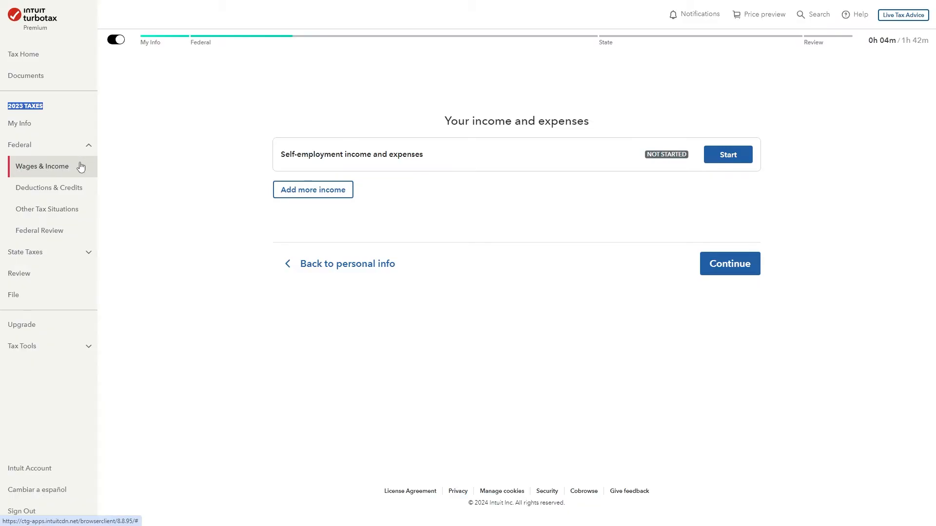
pyautogui.moveTo(372, 154)
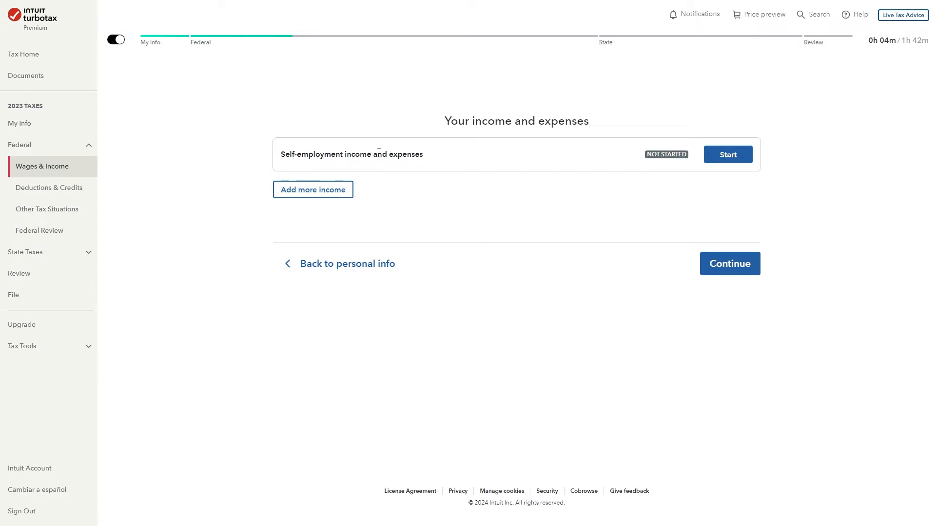
pyautogui.moveTo(510, 156)
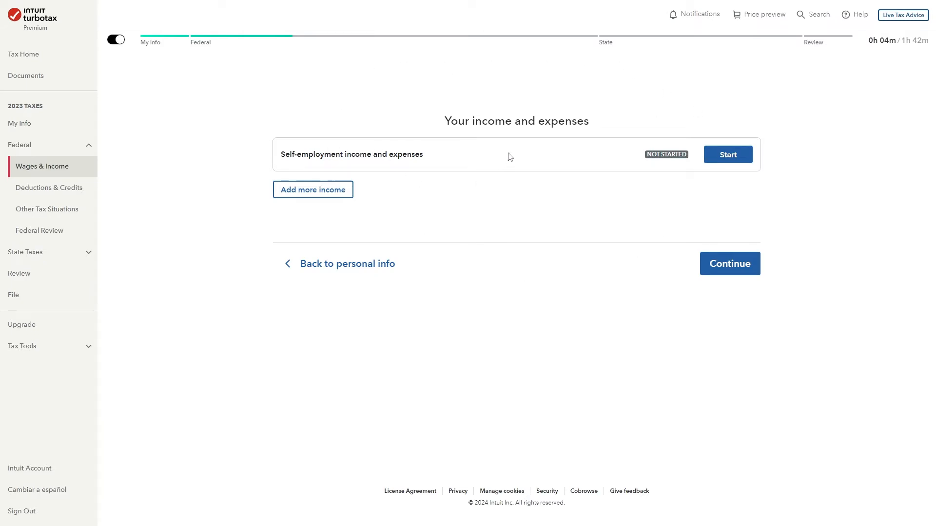
# Start the Self-employment income and expenses interview
pyautogui.doubleClick(516, 120)
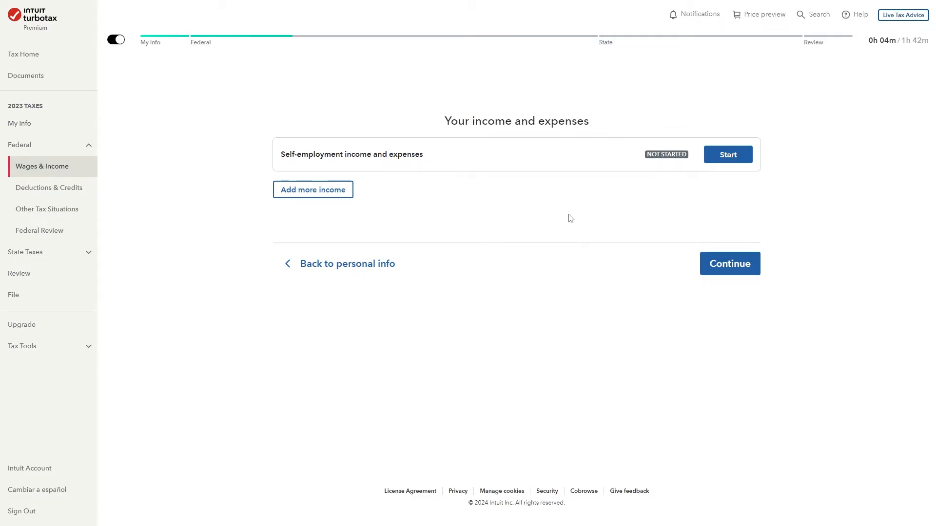
pyautogui.moveTo(428, 156)
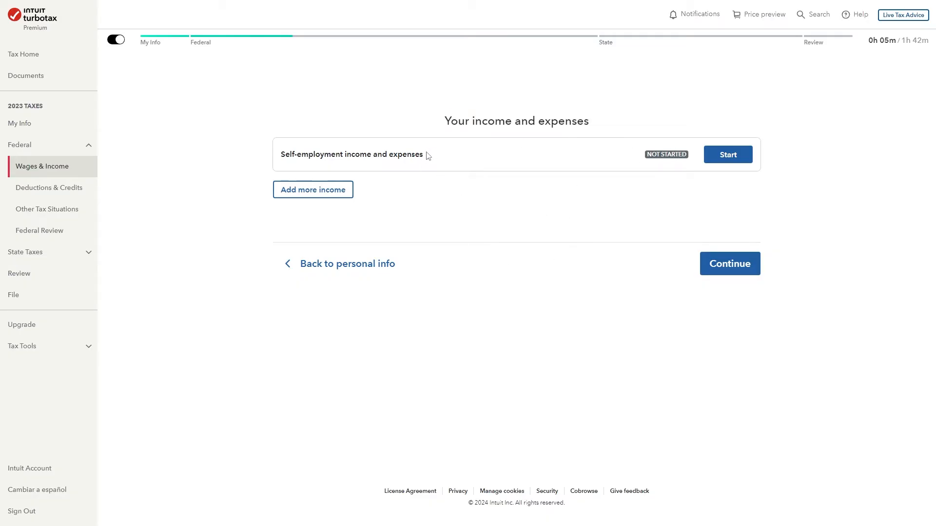
pyautogui.doubleClick(350, 154)
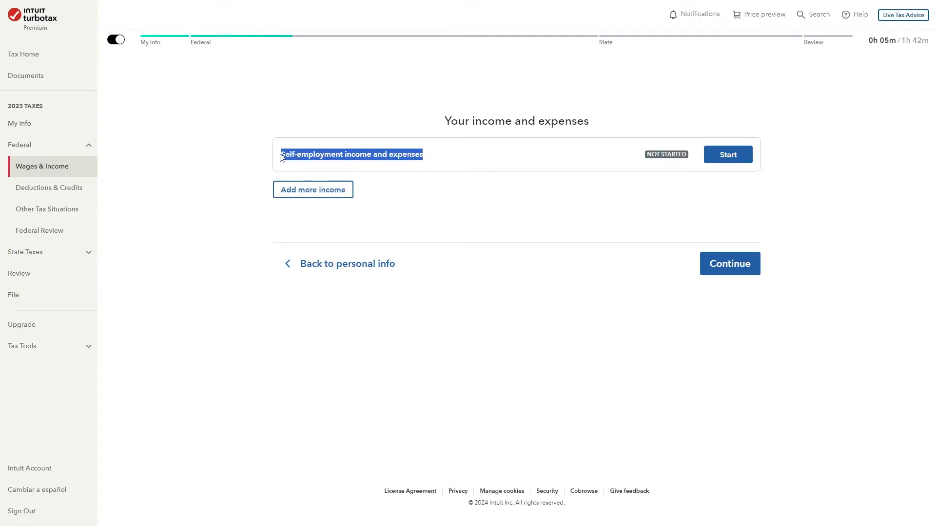
pyautogui.moveTo(326, 164)
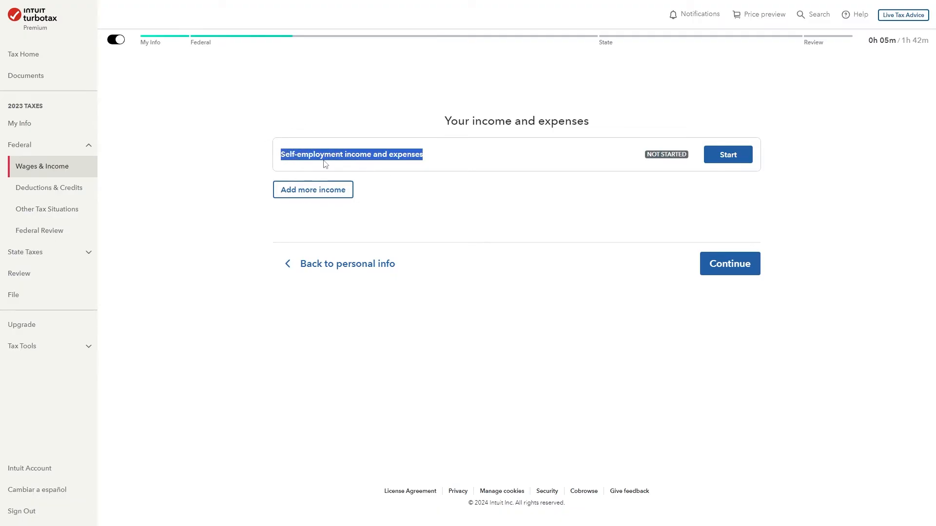
pyautogui.moveTo(724, 154)
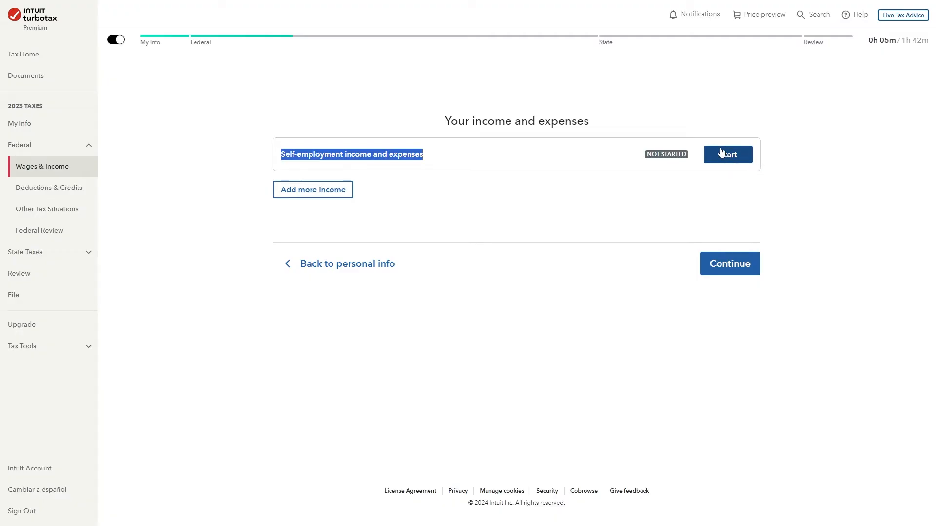
pyautogui.click(727, 154)
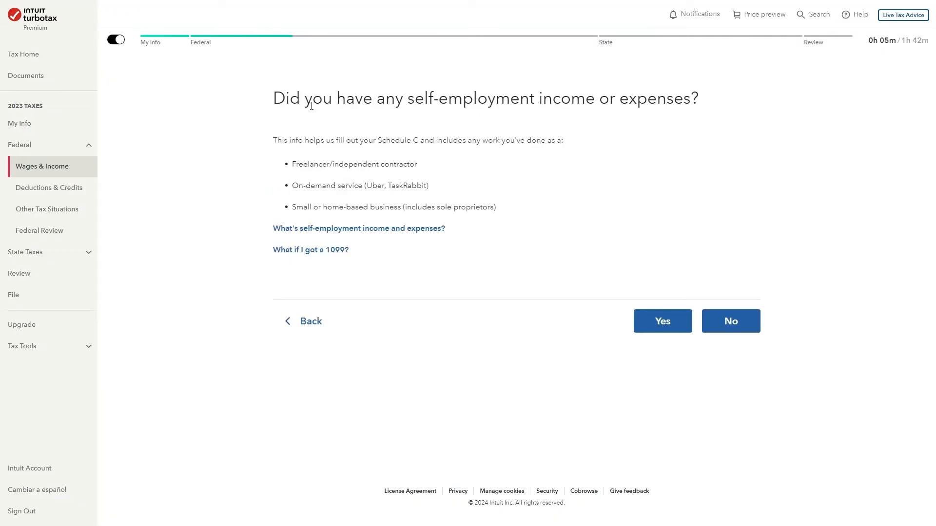
pyautogui.moveTo(682, 128)
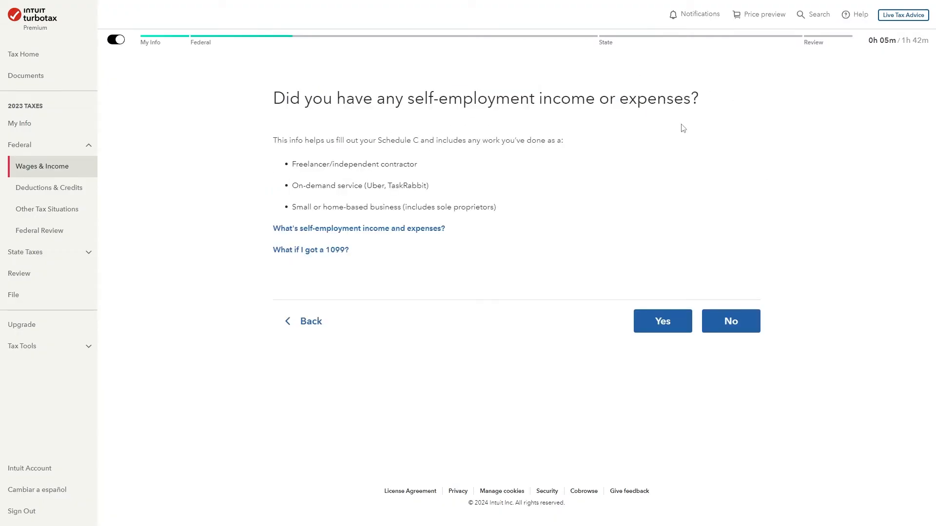
pyautogui.doubleClick(444, 141)
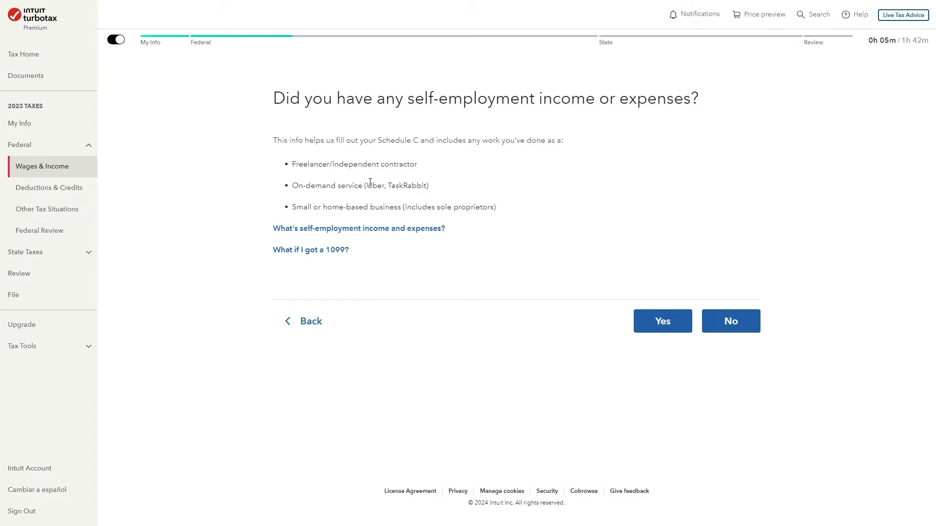
pyautogui.moveTo(424, 185)
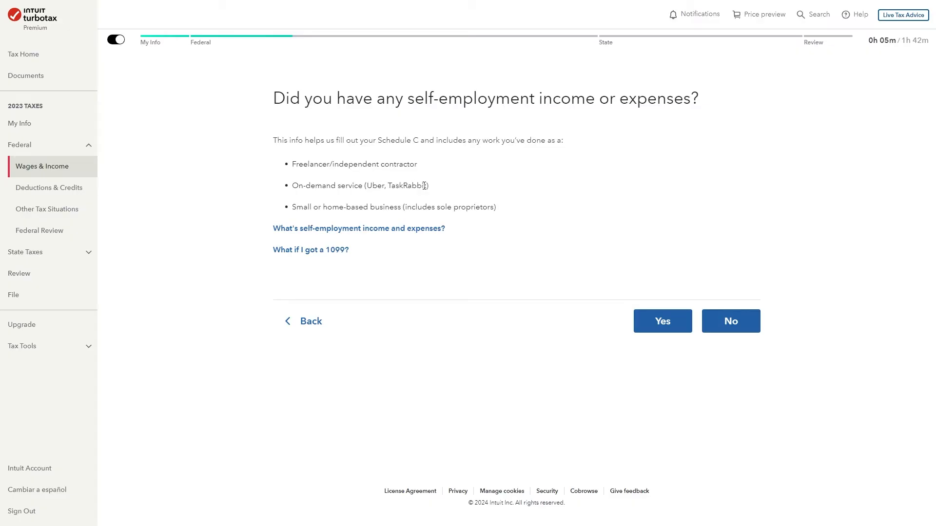
pyautogui.moveTo(302, 106)
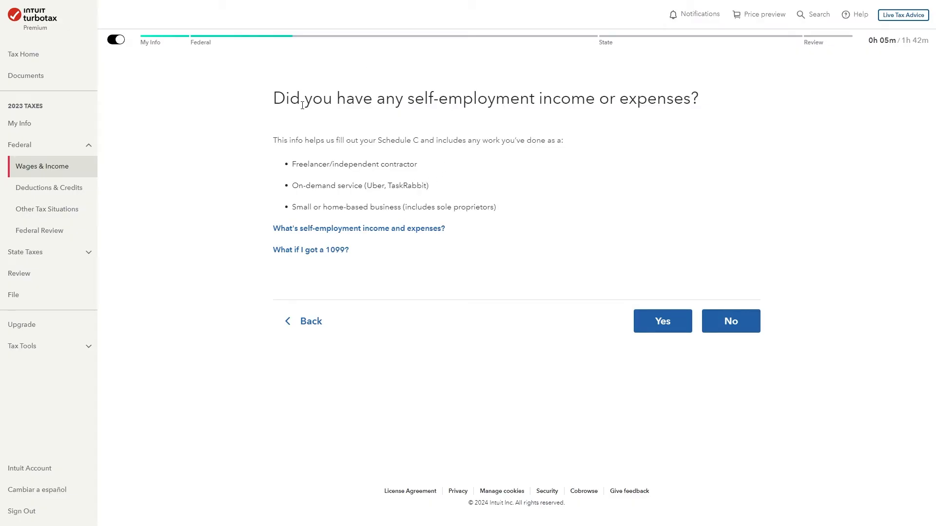
pyautogui.moveTo(450, 89)
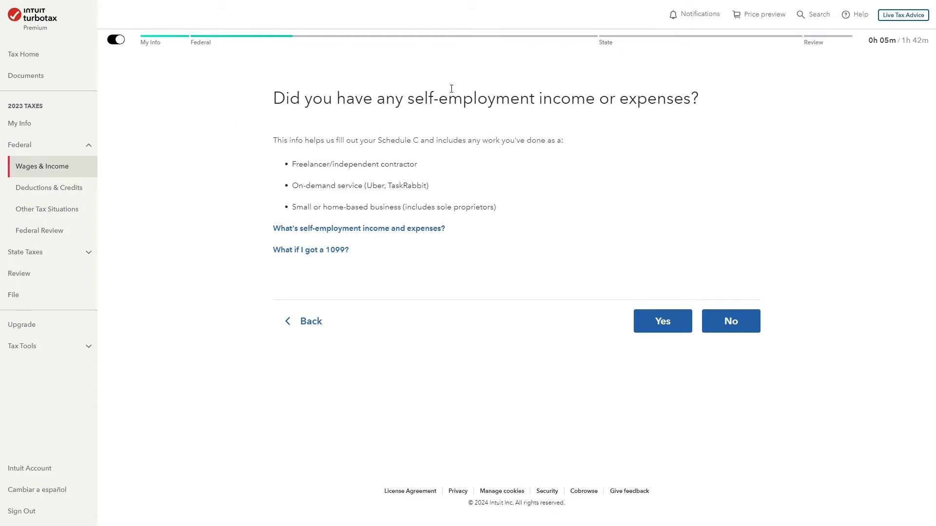
pyautogui.moveTo(481, 133)
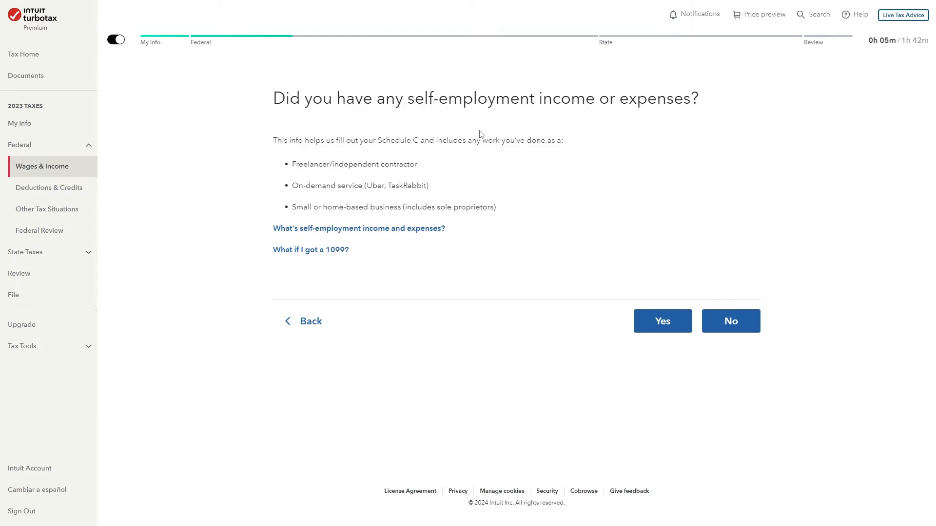
# Answer yes to self-employment income and enter 'food delivery' as the work type
pyautogui.click(661, 321)
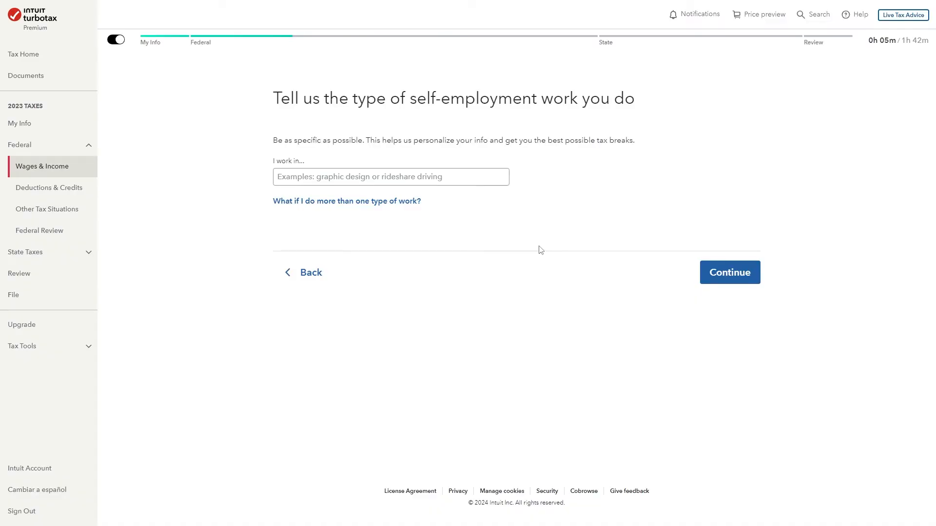
pyautogui.moveTo(596, 197)
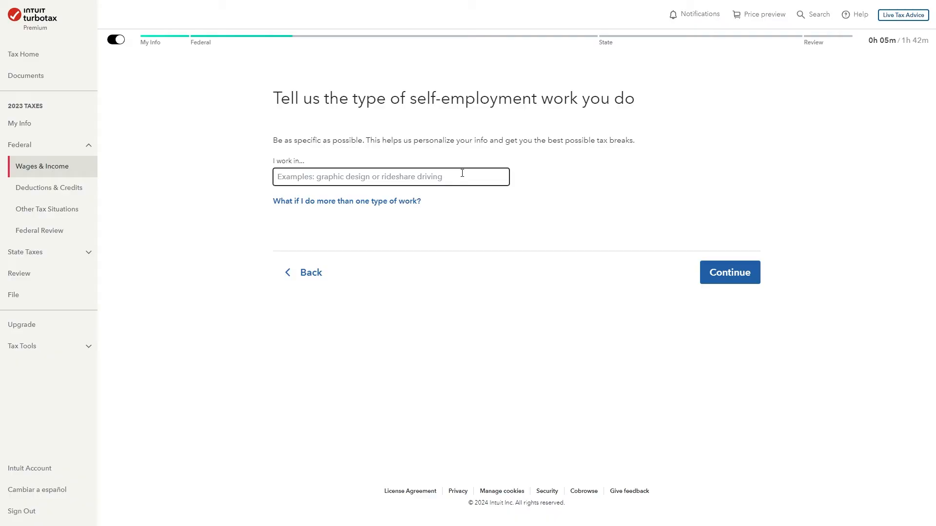
pyautogui.write('food delivery')
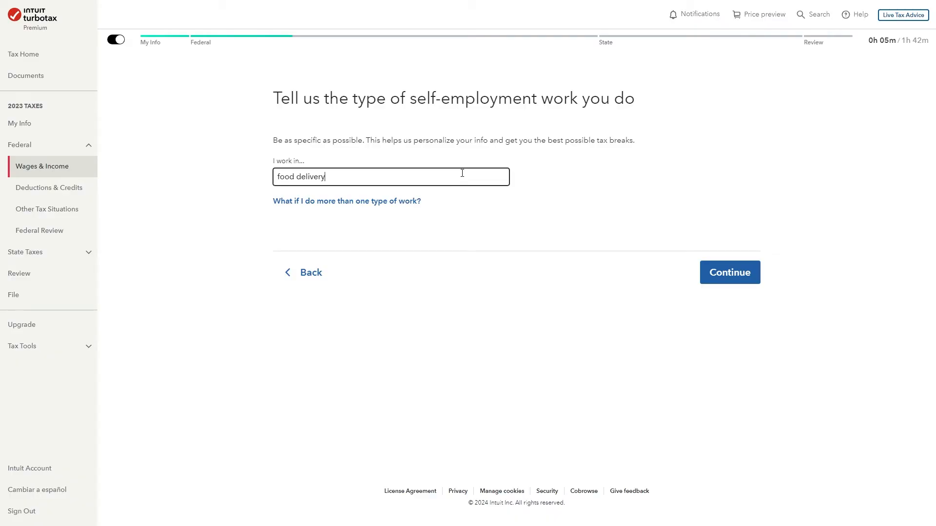
pyautogui.moveTo(662, 220)
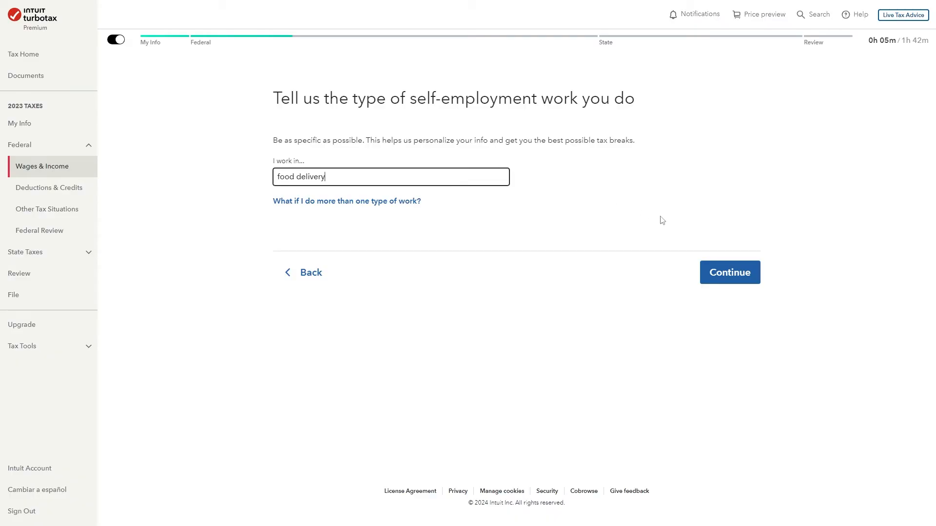
pyautogui.click(728, 272)
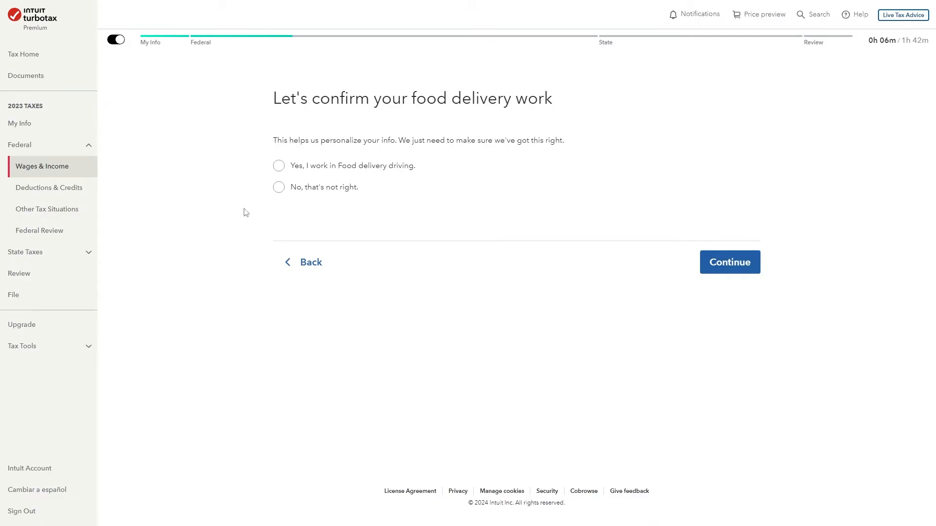
# Confirm food delivery driving and mark it as a main source of income
pyautogui.click(279, 165)
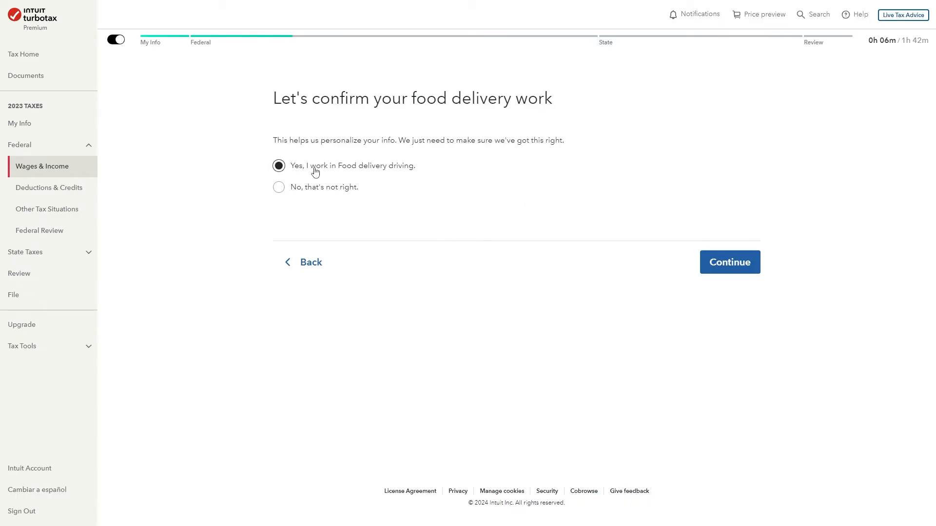
pyautogui.moveTo(650, 207)
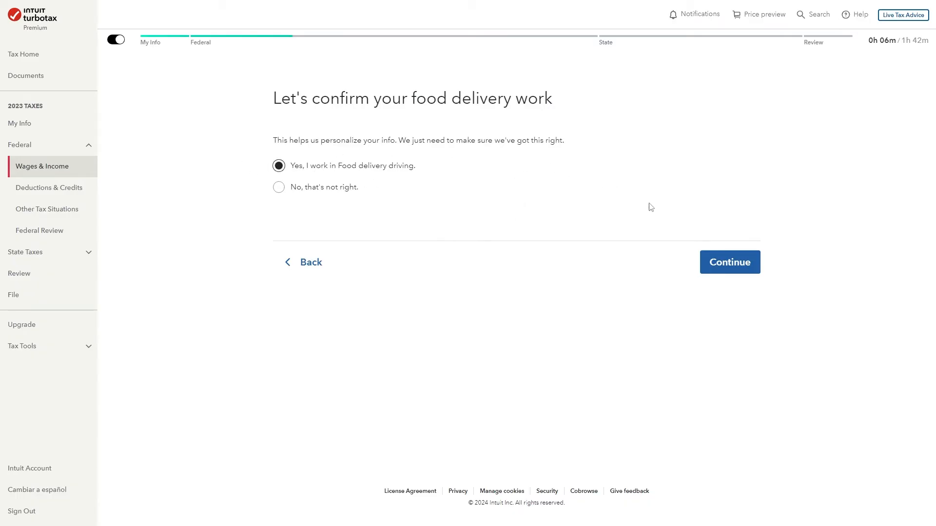
pyautogui.click(729, 262)
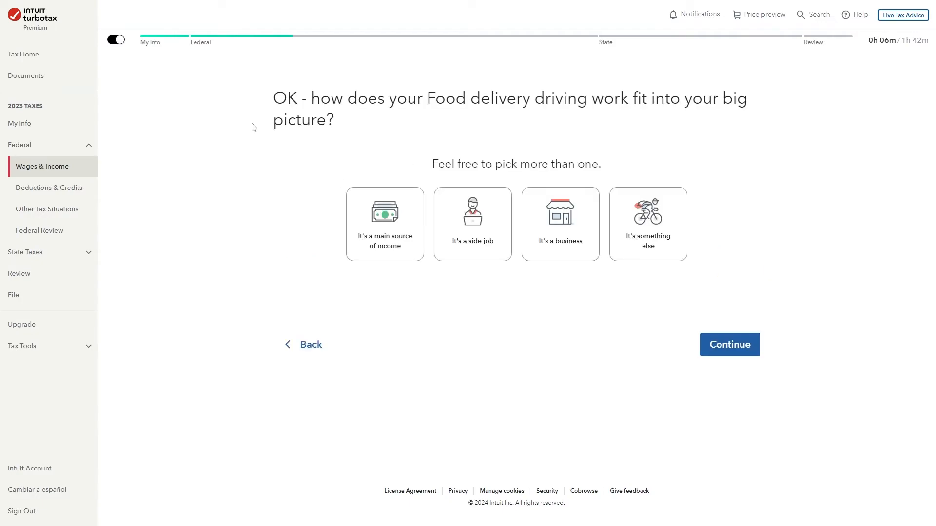
pyautogui.moveTo(506, 139)
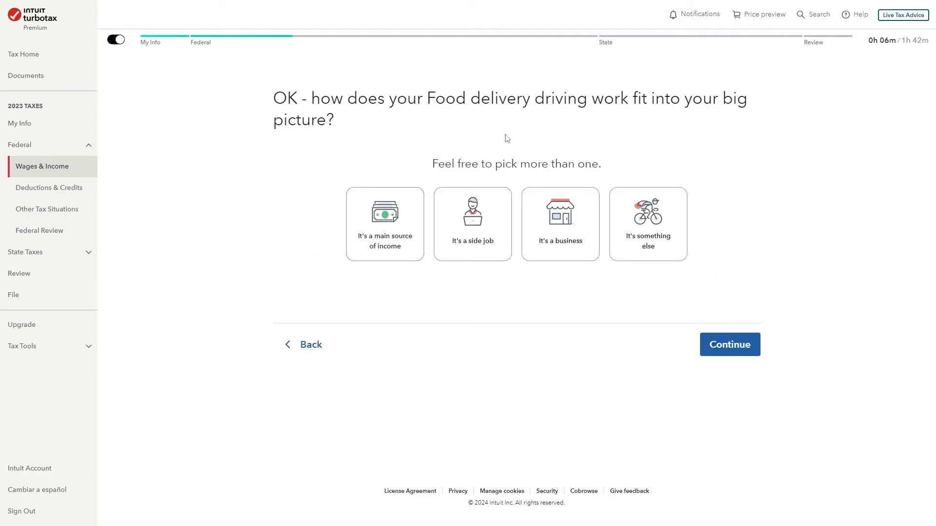
pyautogui.moveTo(419, 162)
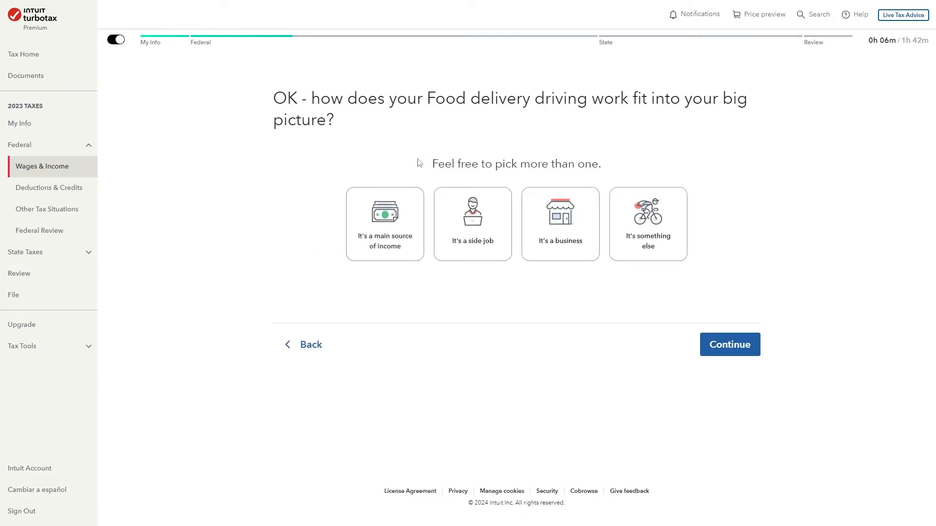
pyautogui.moveTo(710, 151)
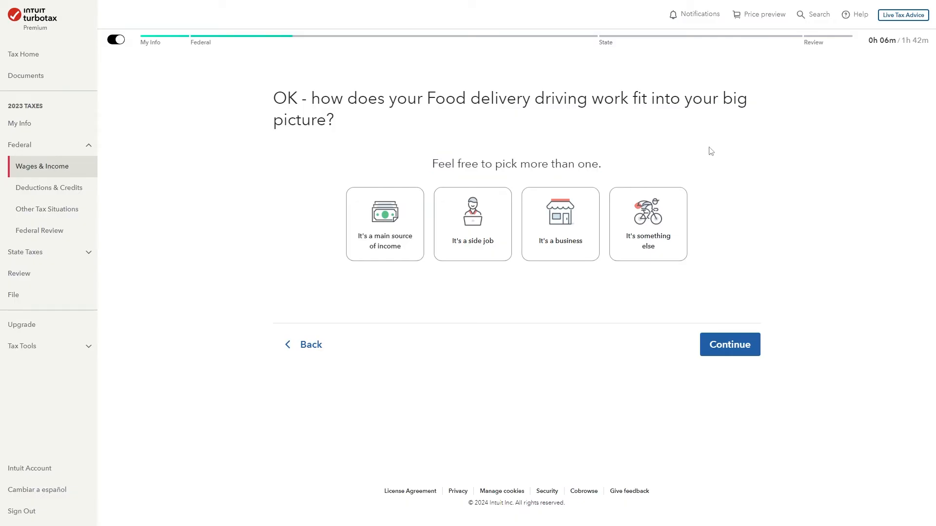
pyautogui.moveTo(575, 98)
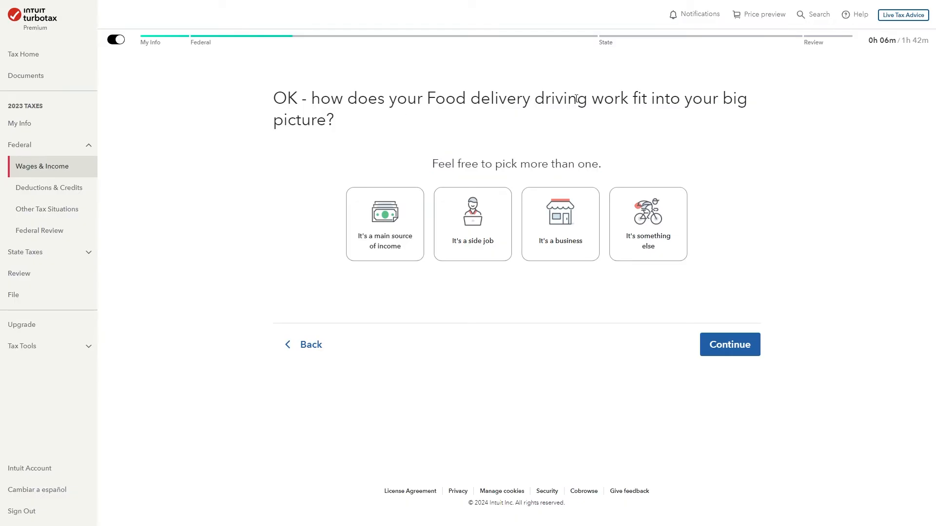
pyautogui.moveTo(728, 126)
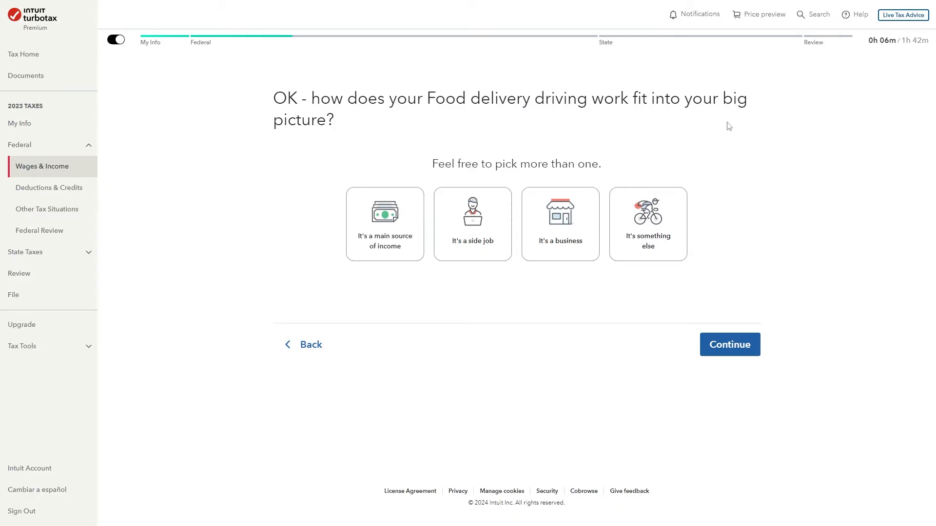
pyautogui.moveTo(345, 172)
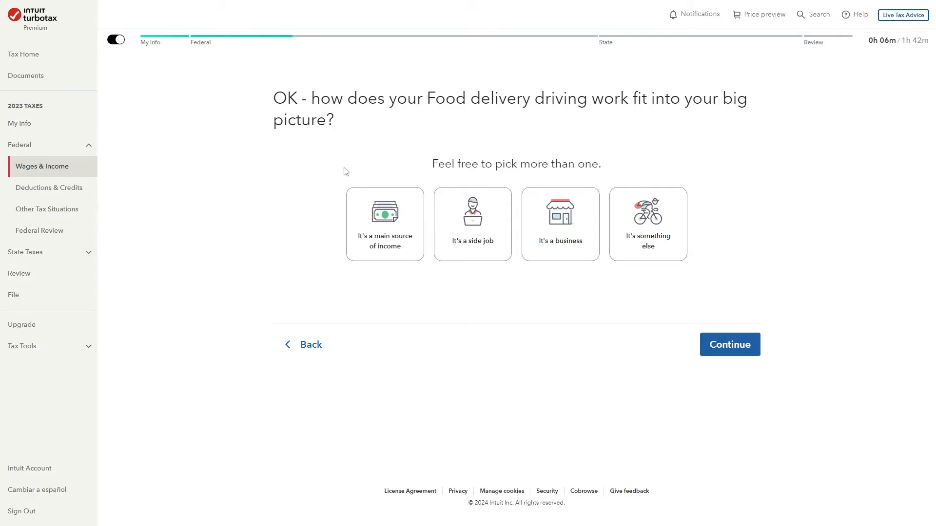
pyautogui.click(384, 224)
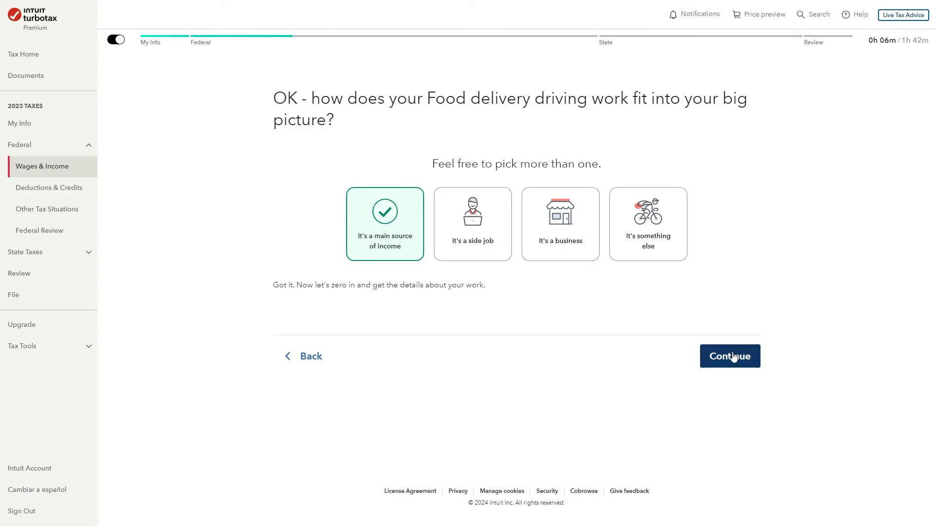
pyautogui.click(729, 356)
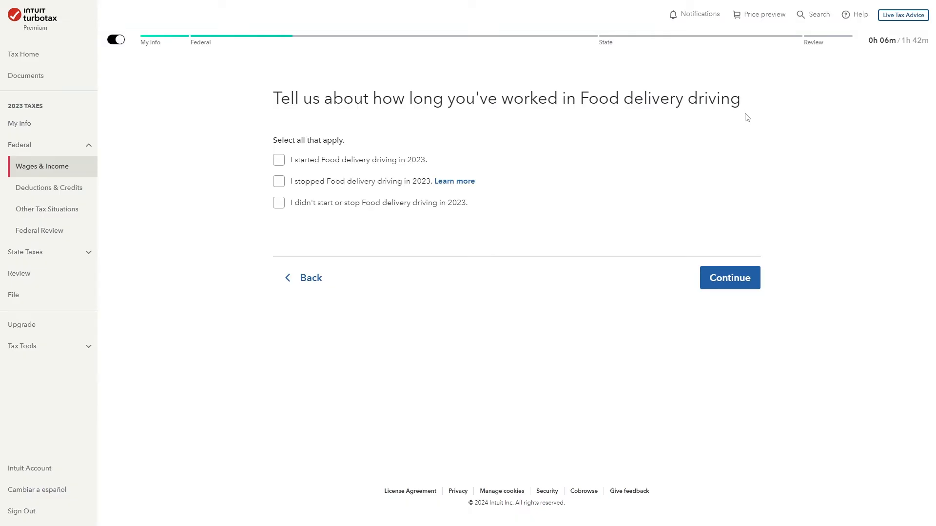
pyautogui.moveTo(267, 150)
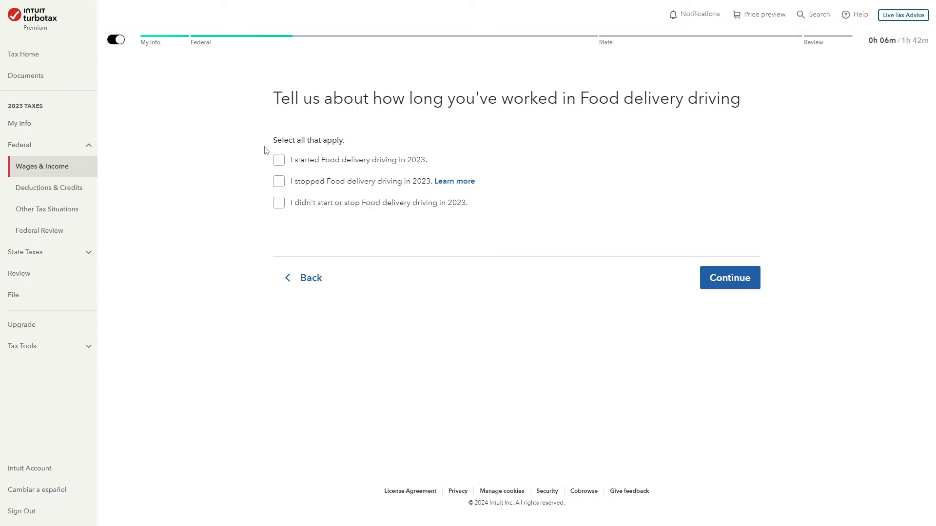
pyautogui.moveTo(289, 205)
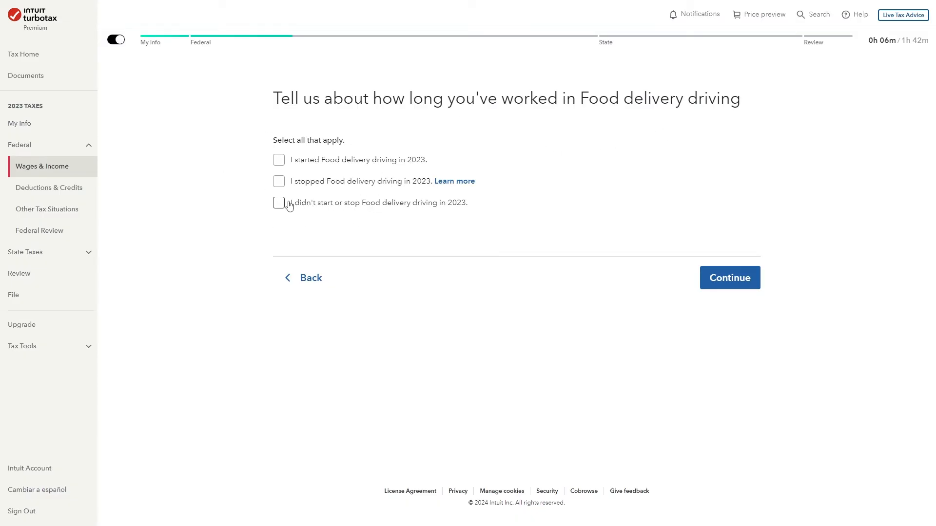
# Record the delivery work as not started or stopped in 2023, with no employees
pyautogui.click(279, 202)
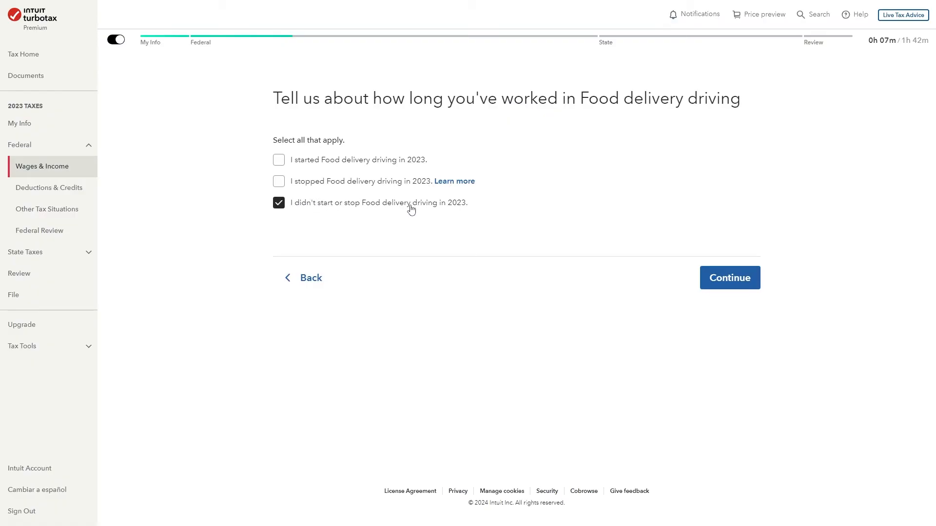
pyautogui.moveTo(607, 273)
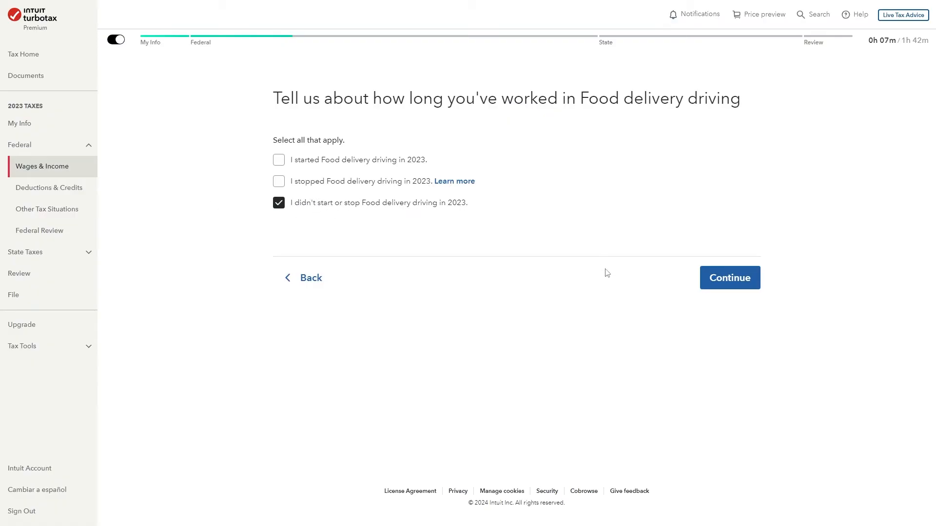
pyautogui.click(729, 277)
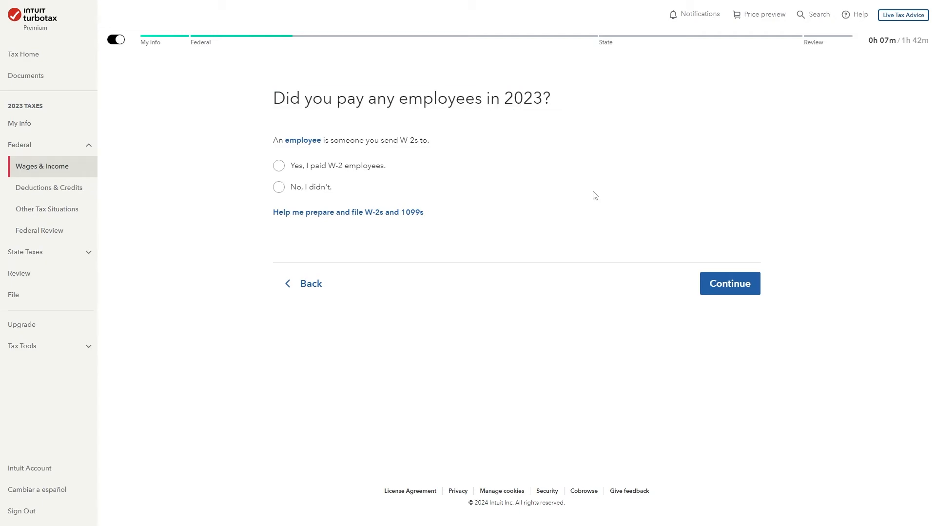
pyautogui.moveTo(485, 241)
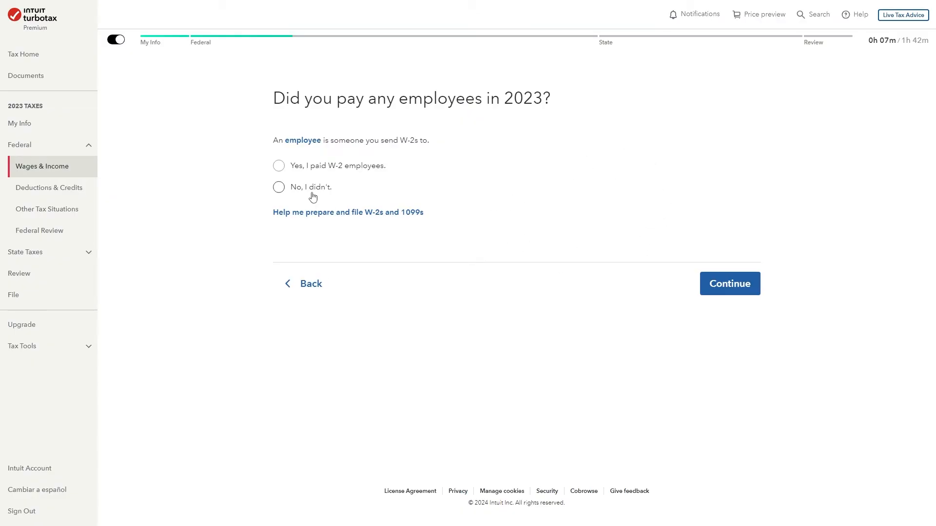
pyautogui.click(278, 187)
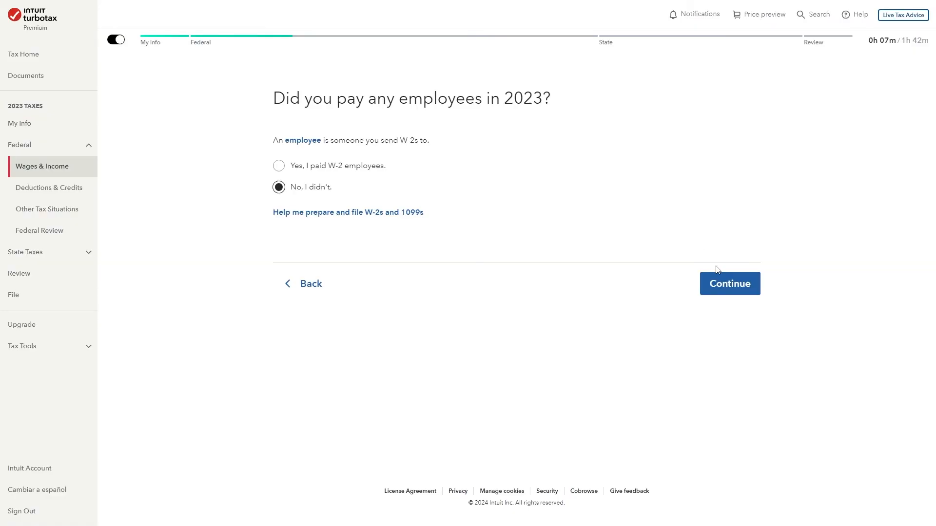
pyautogui.click(729, 284)
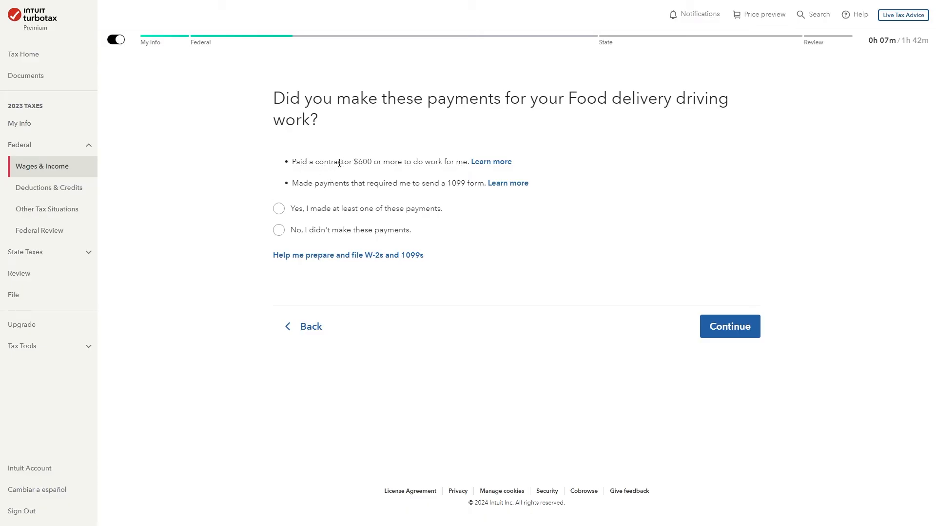
pyautogui.moveTo(491, 161)
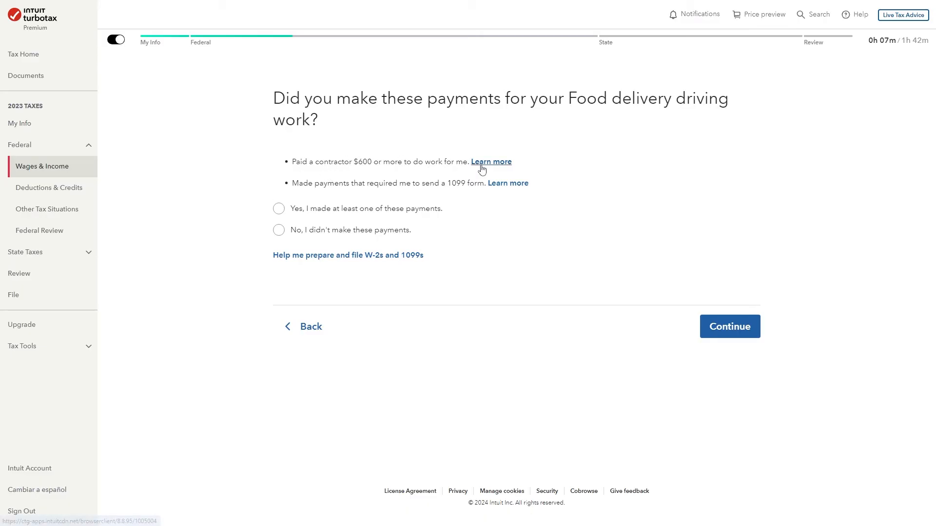
pyautogui.moveTo(325, 183)
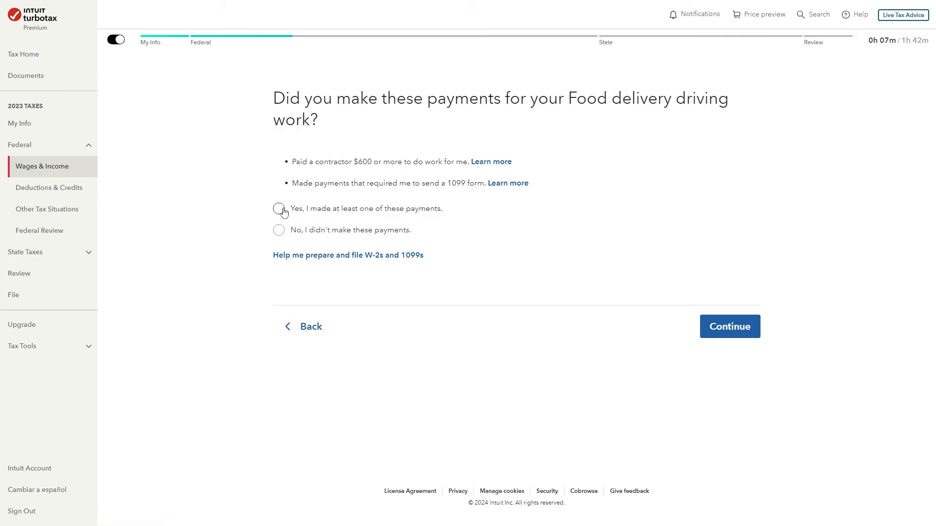
# Answer no contractor or 1099 payments, and that none of the less common situations apply
pyautogui.click(278, 229)
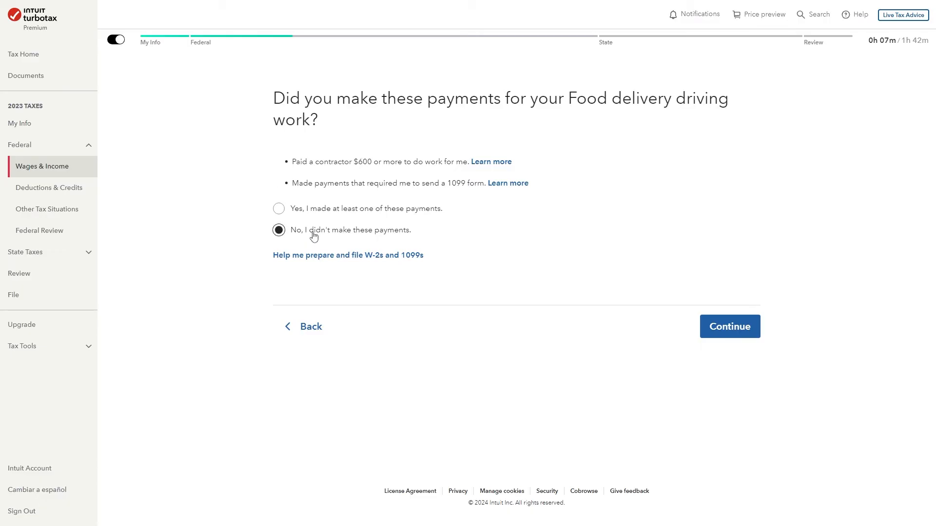
pyautogui.moveTo(734, 320)
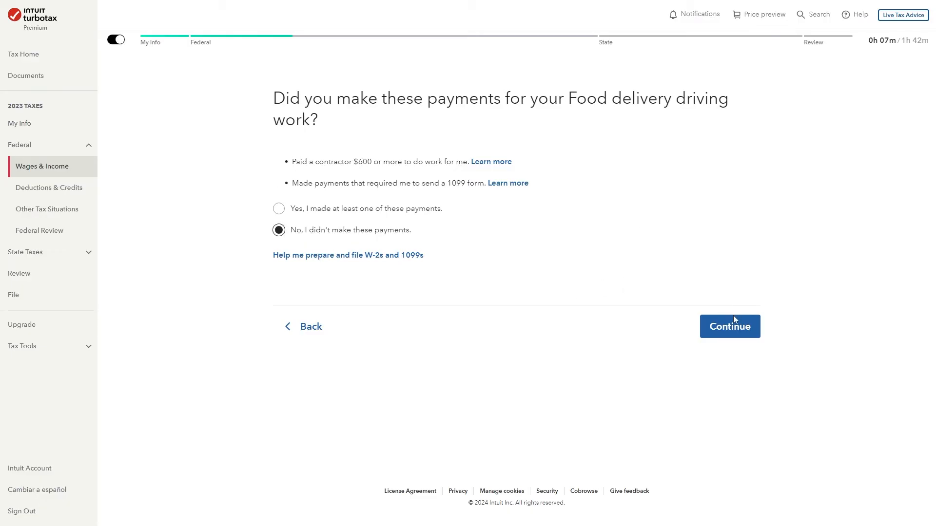
pyautogui.click(728, 327)
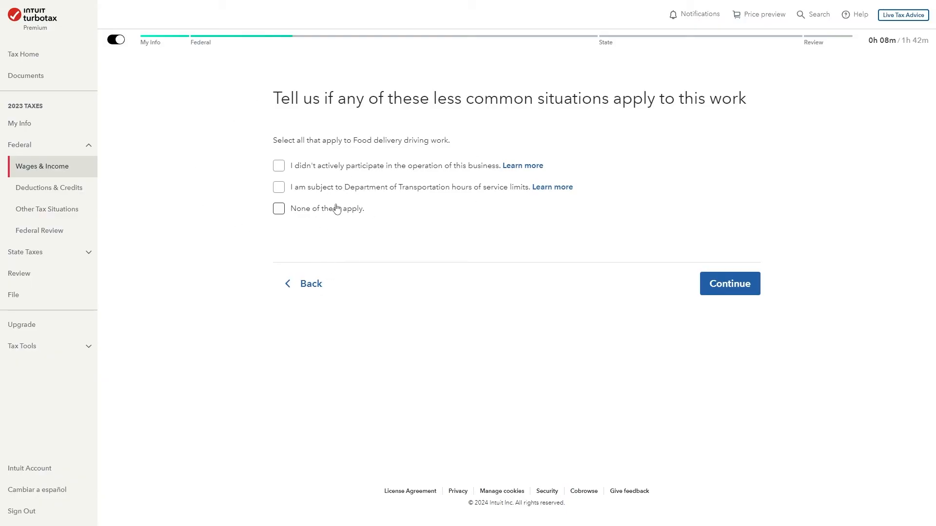
pyautogui.click(278, 208)
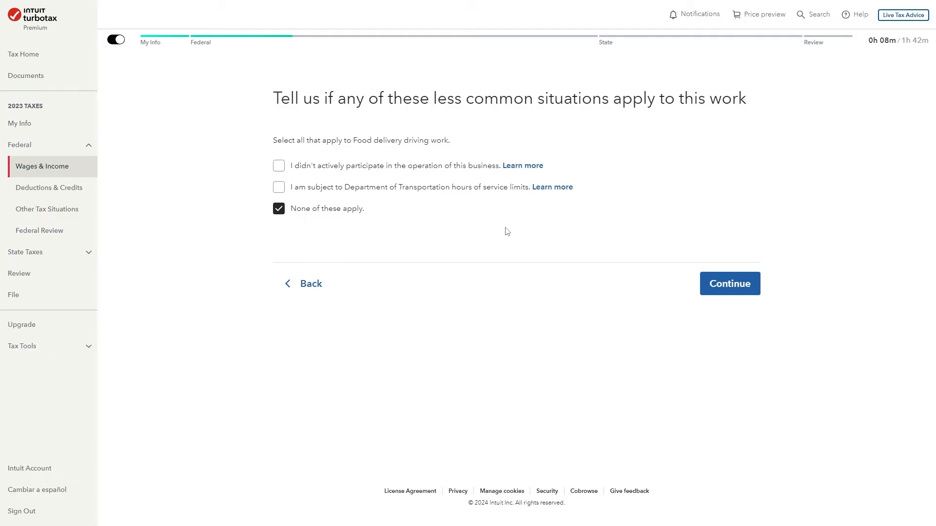
pyautogui.click(728, 284)
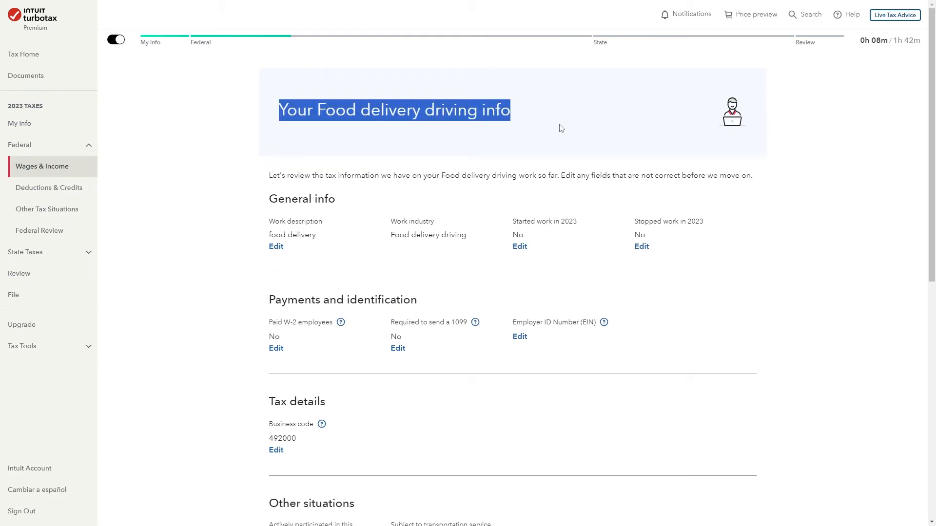
pyautogui.moveTo(491, 147)
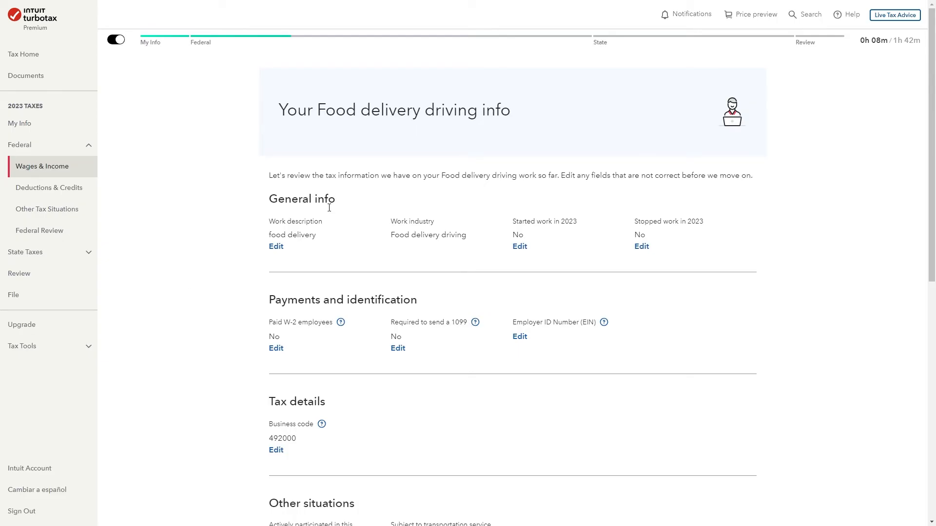
# Review the Food delivery driving info summary and accept it with Looks good
pyautogui.scroll(-3)
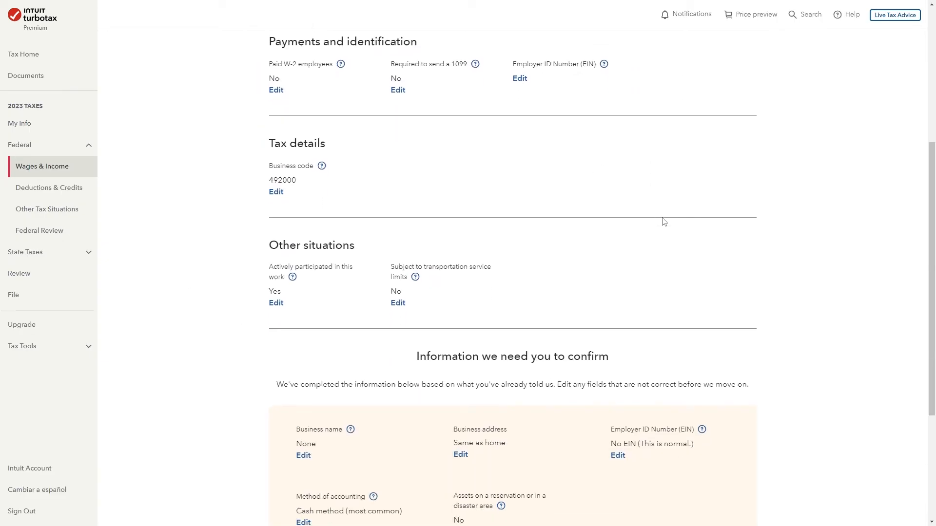
pyautogui.scroll(-3)
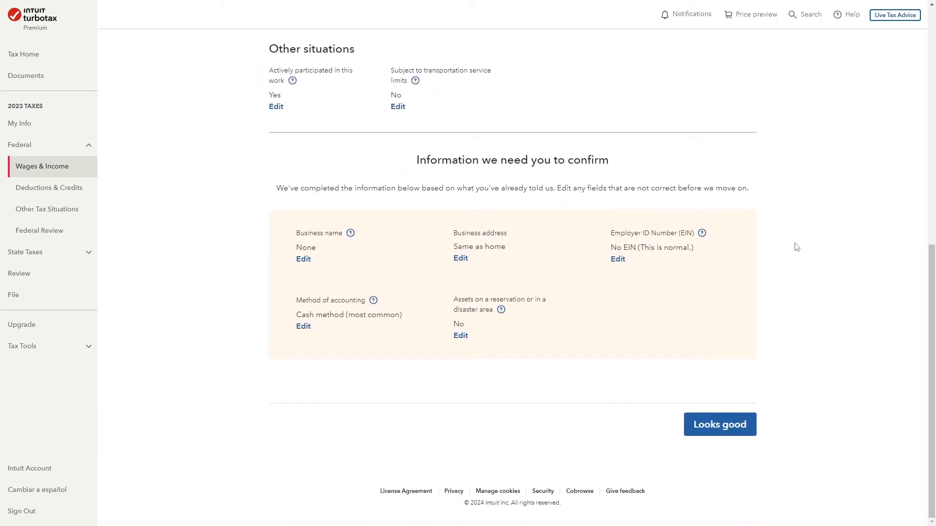
pyautogui.scroll(3)
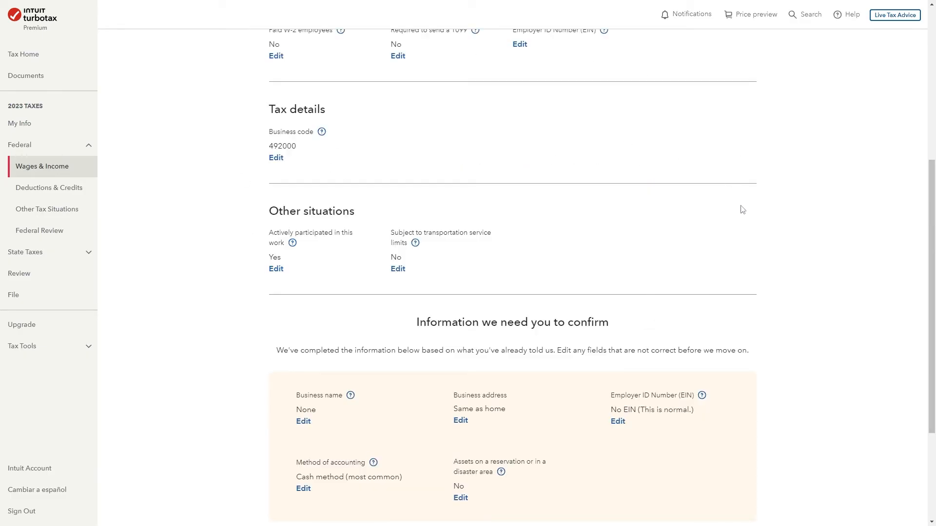
pyautogui.scroll(-3)
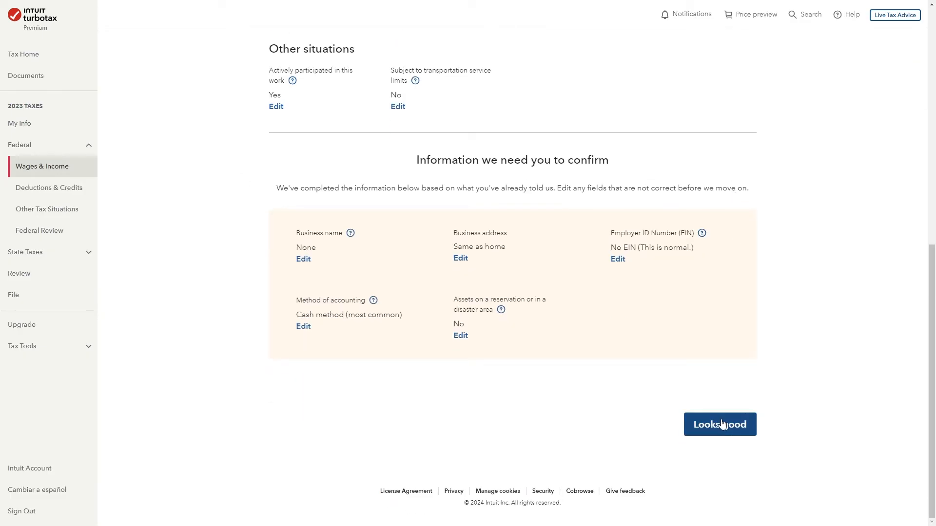
pyautogui.click(719, 424)
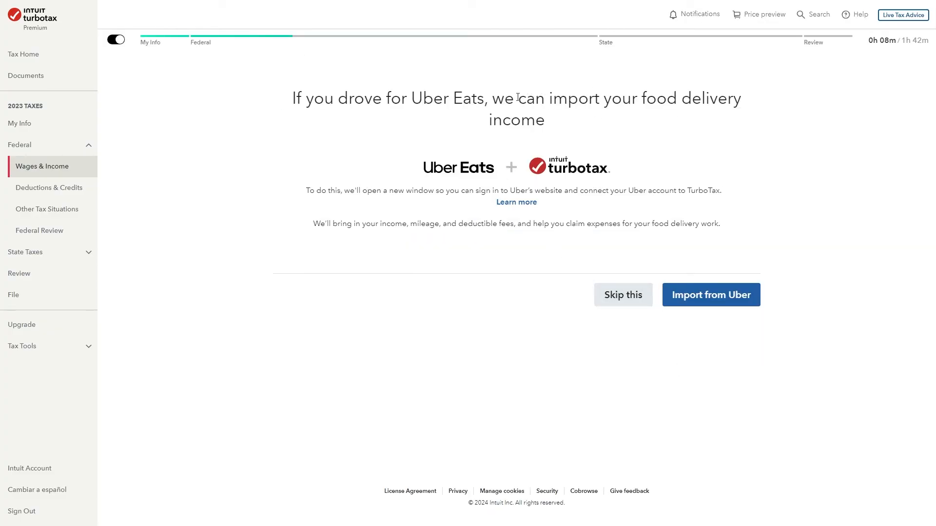
pyautogui.moveTo(620, 128)
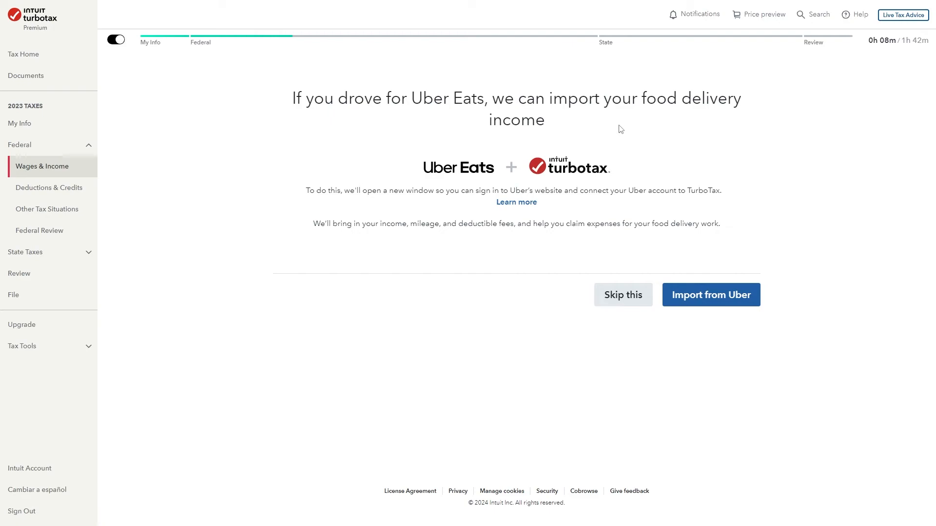
pyautogui.moveTo(437, 261)
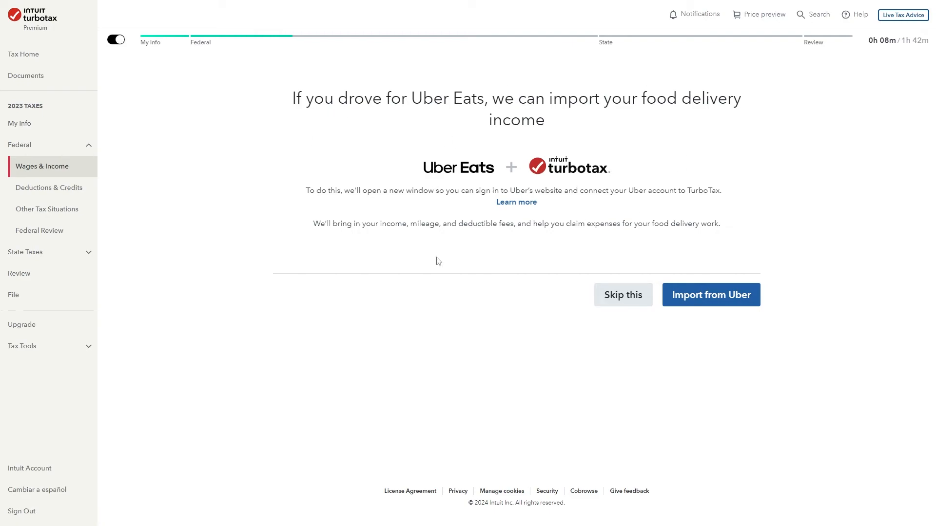
pyautogui.moveTo(622, 294)
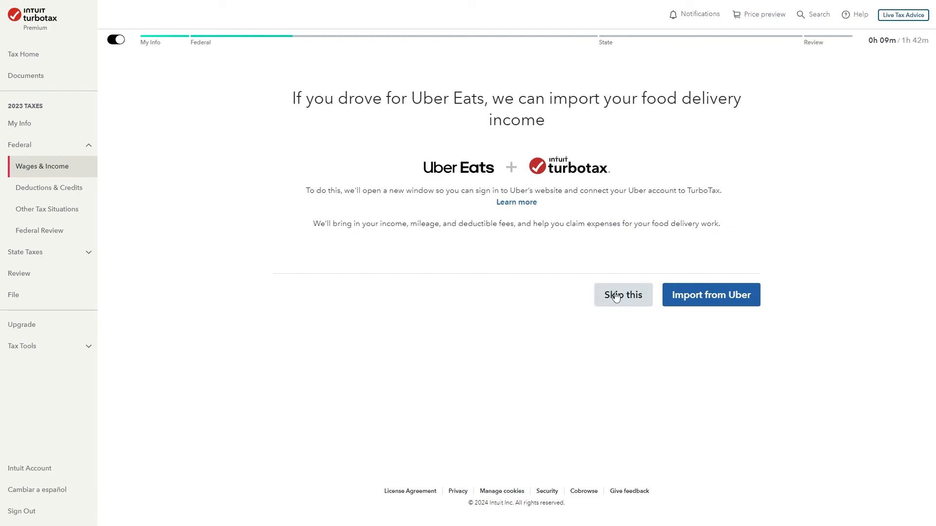
# Skip the Uber Eats import and choose Form 1099-NEC as the income type
pyautogui.click(622, 294)
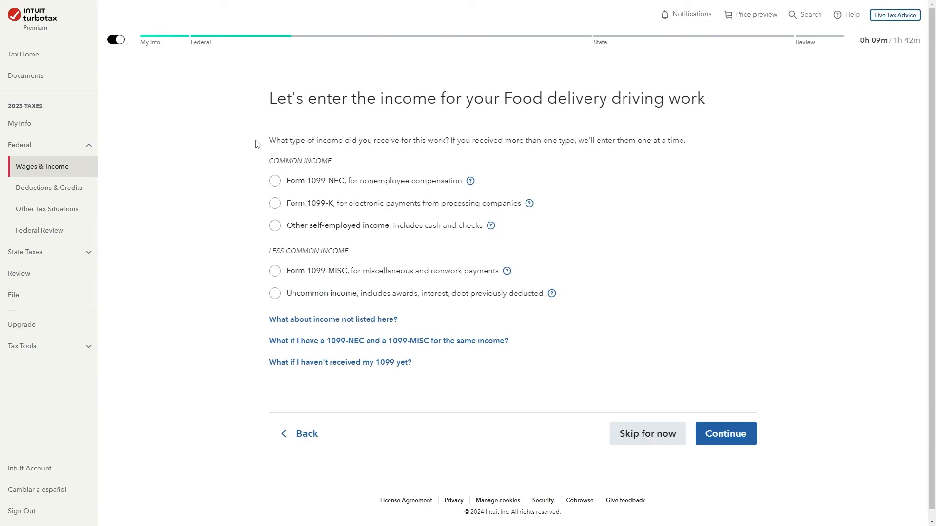
pyautogui.doubleClick(359, 140)
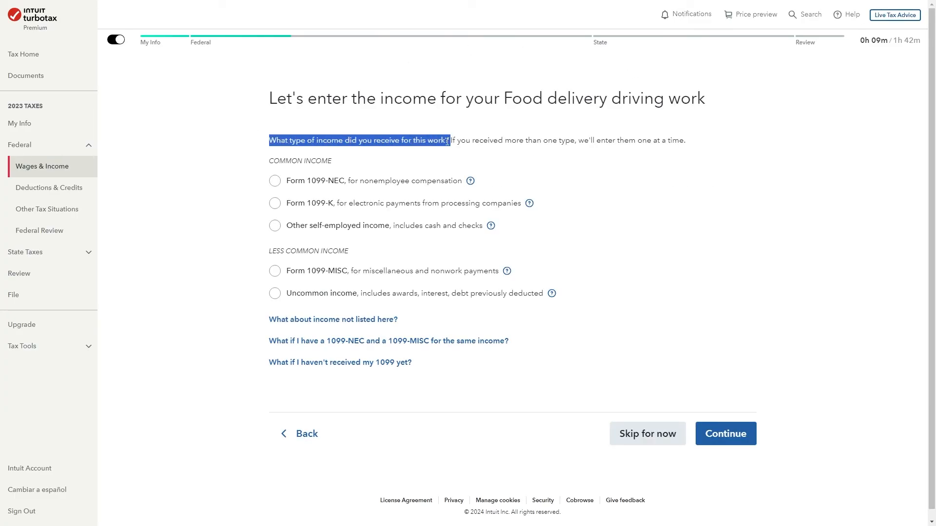
pyautogui.click(274, 181)
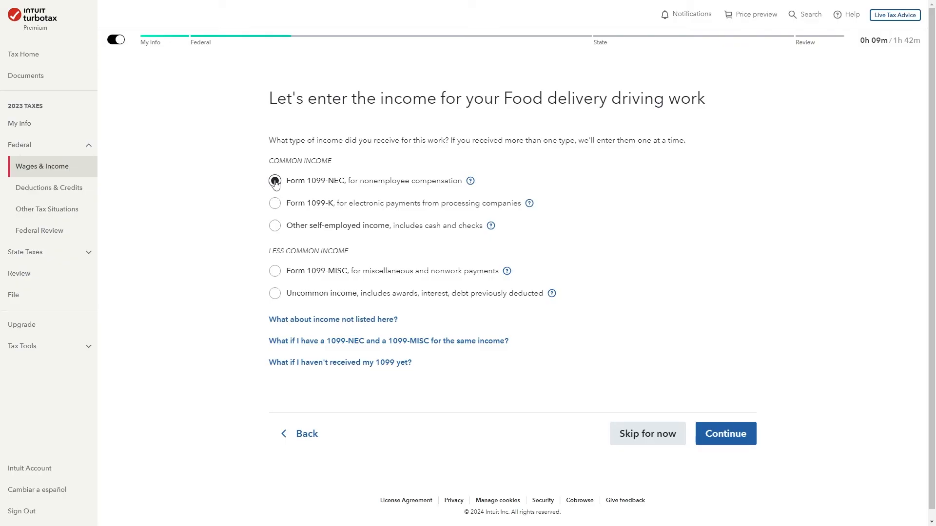
pyautogui.click(274, 181)
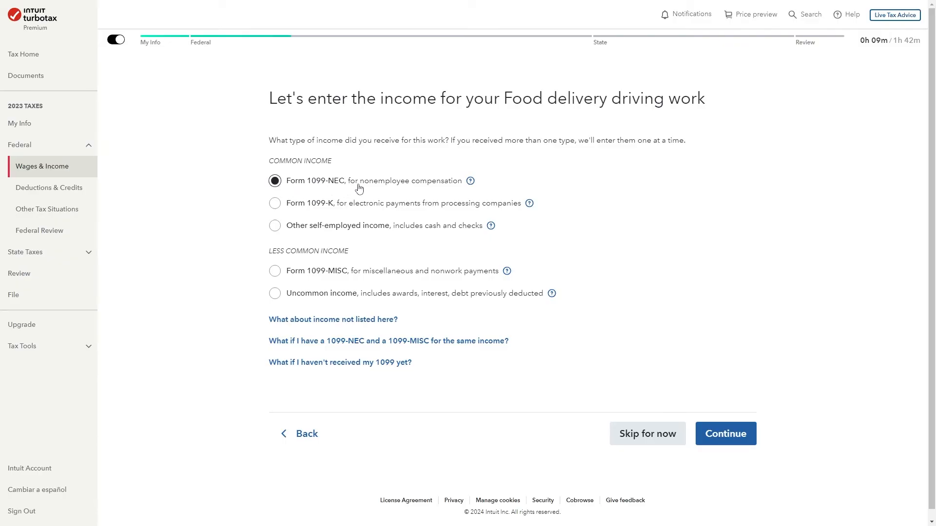
pyautogui.moveTo(408, 178)
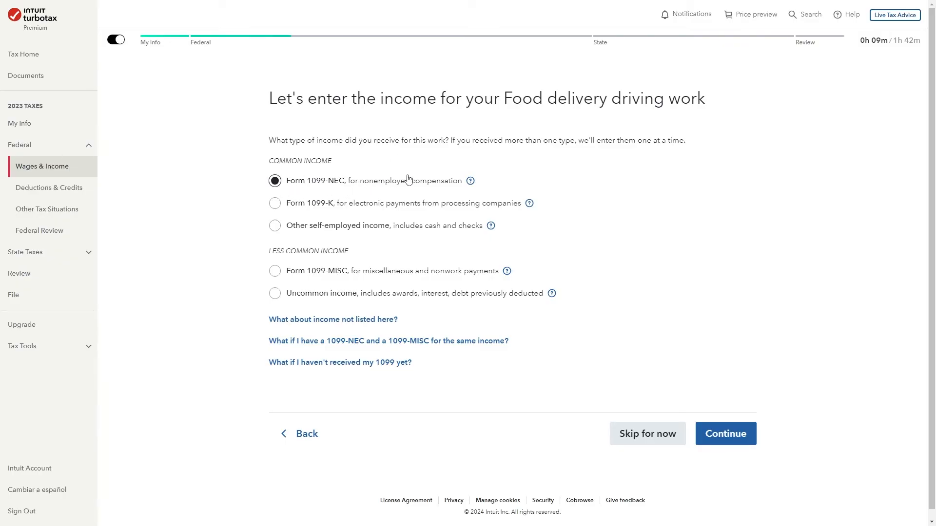
pyautogui.moveTo(281, 195)
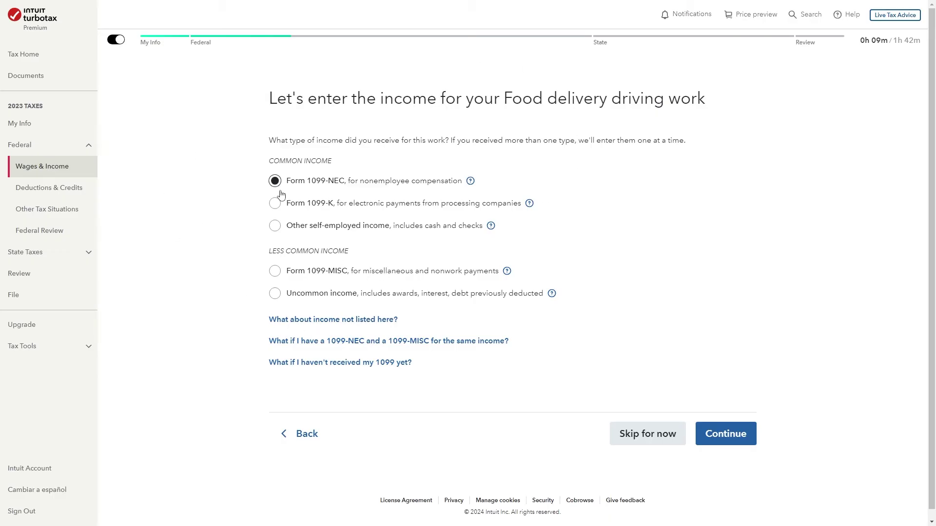
pyautogui.moveTo(333, 183)
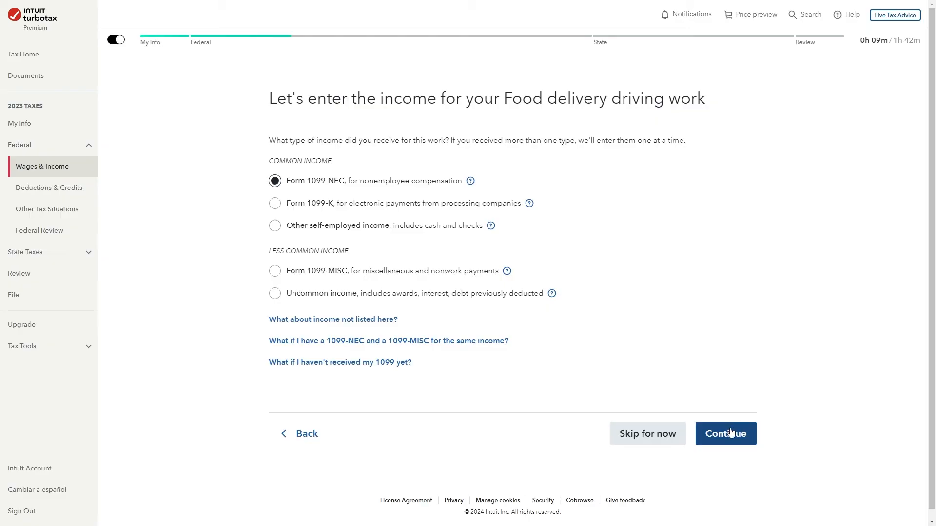
# Enter 'Doordash, INC' as the payer and choose the xxx-xx-xxxx ID format
pyautogui.click(725, 434)
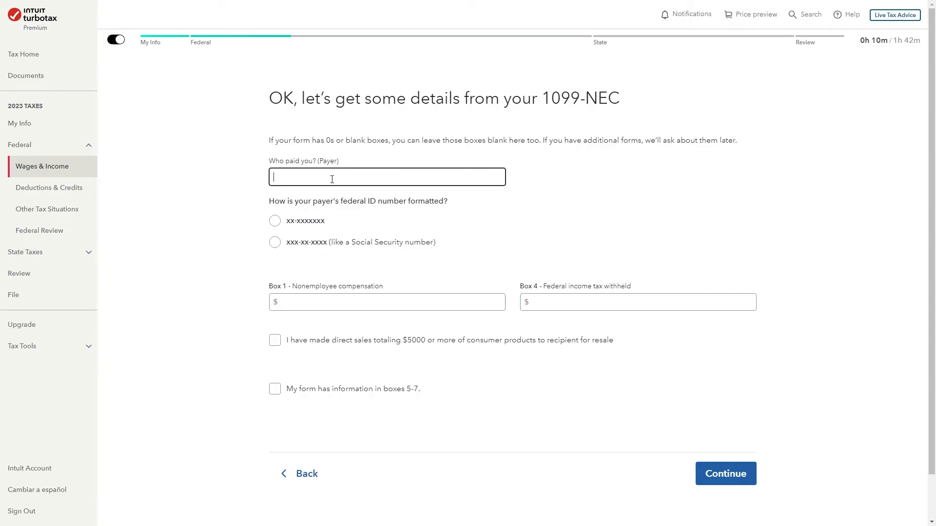
pyautogui.write('Doordash, INC')
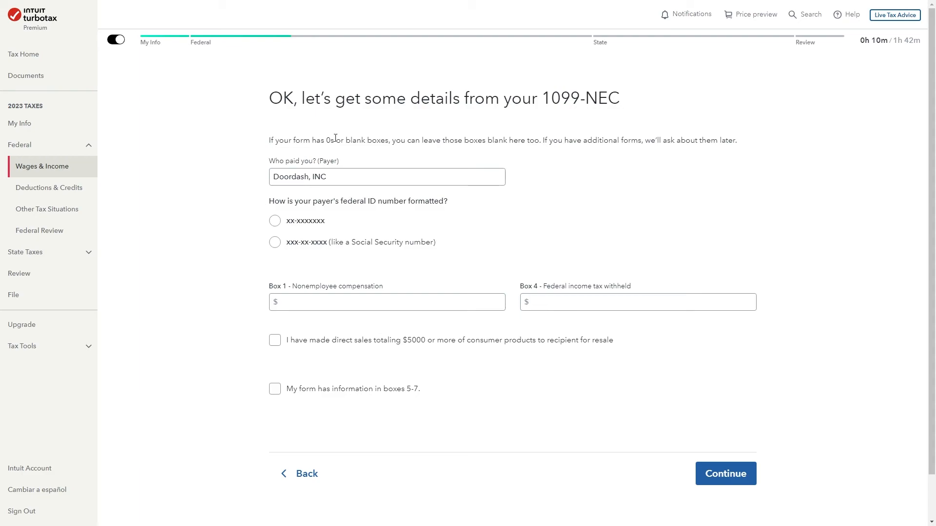
pyautogui.moveTo(378, 201)
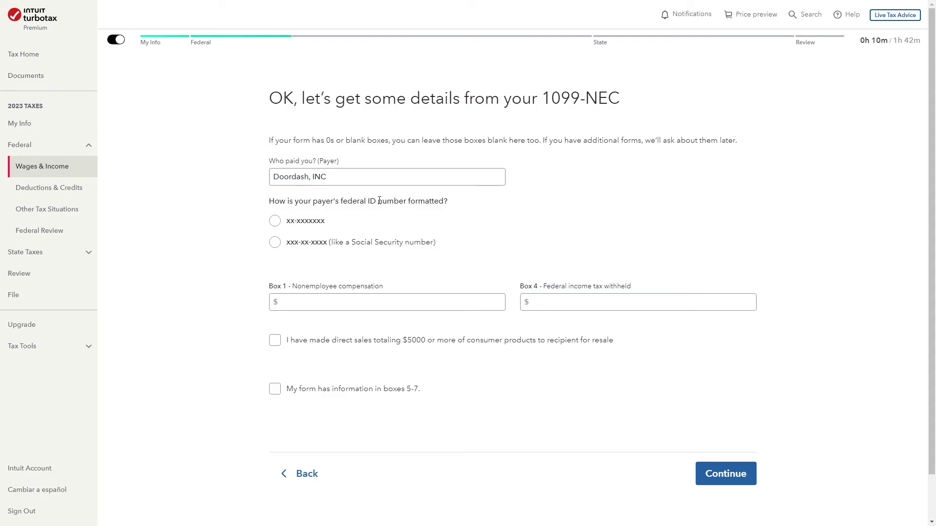
pyautogui.moveTo(275, 221)
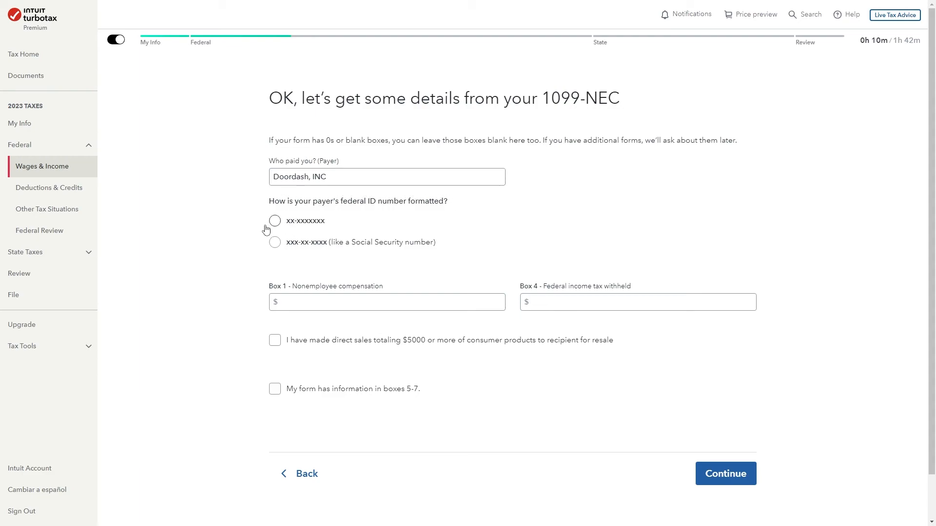
pyautogui.moveTo(295, 245)
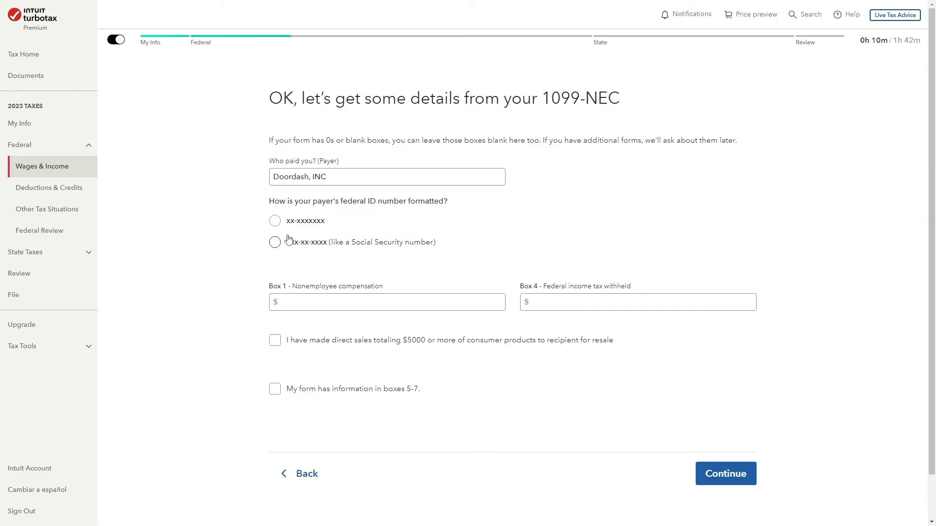
pyautogui.click(274, 221)
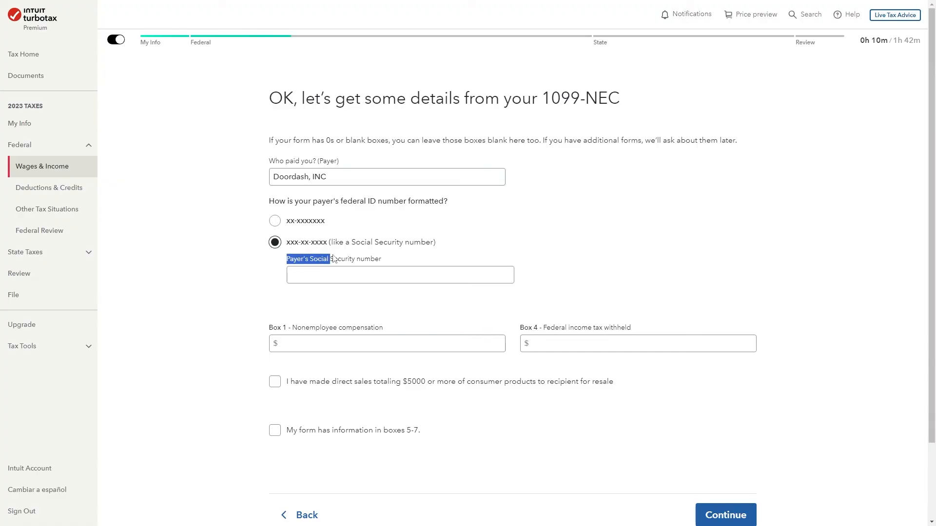
pyautogui.scroll(-3)
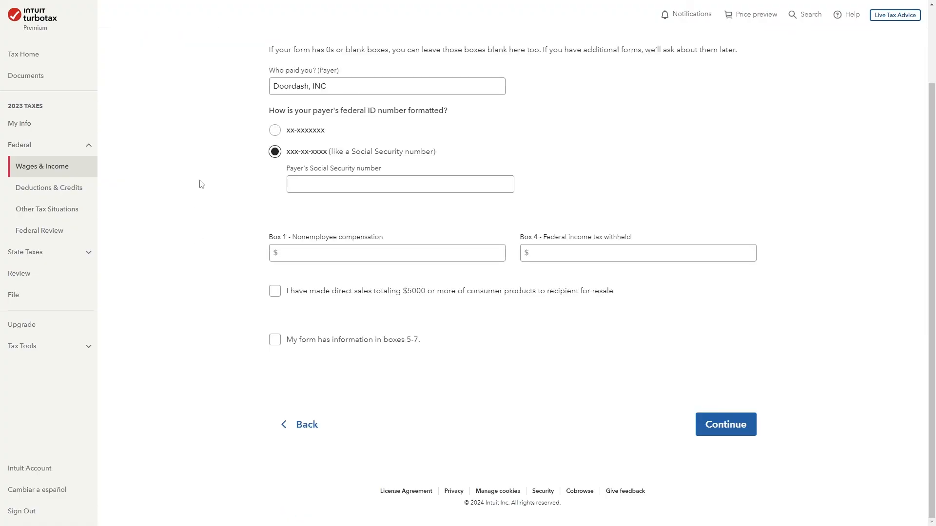
pyautogui.moveTo(277, 234)
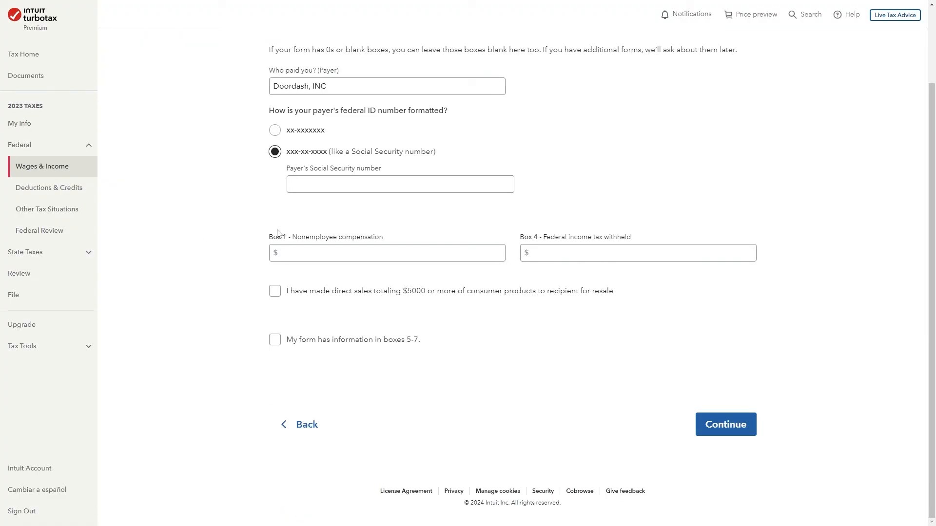
pyautogui.moveTo(301, 246)
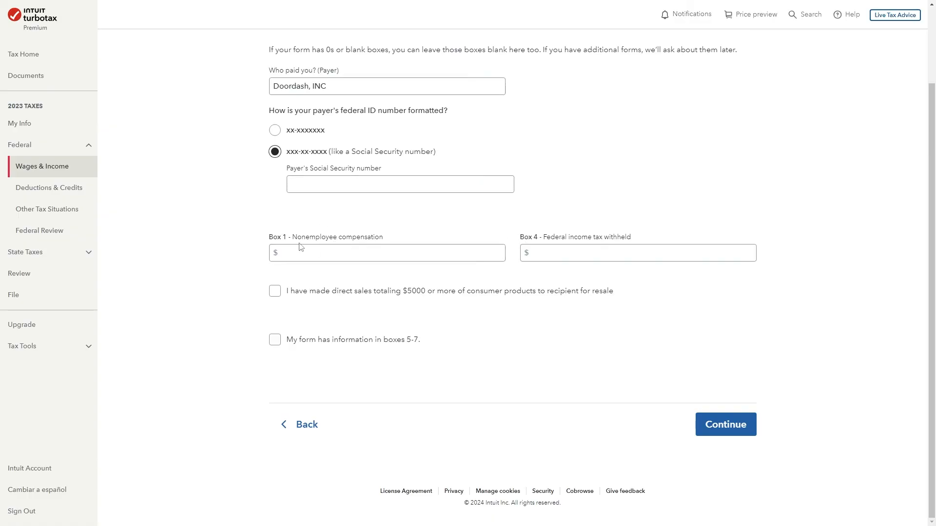
pyautogui.doubleClick(337, 237)
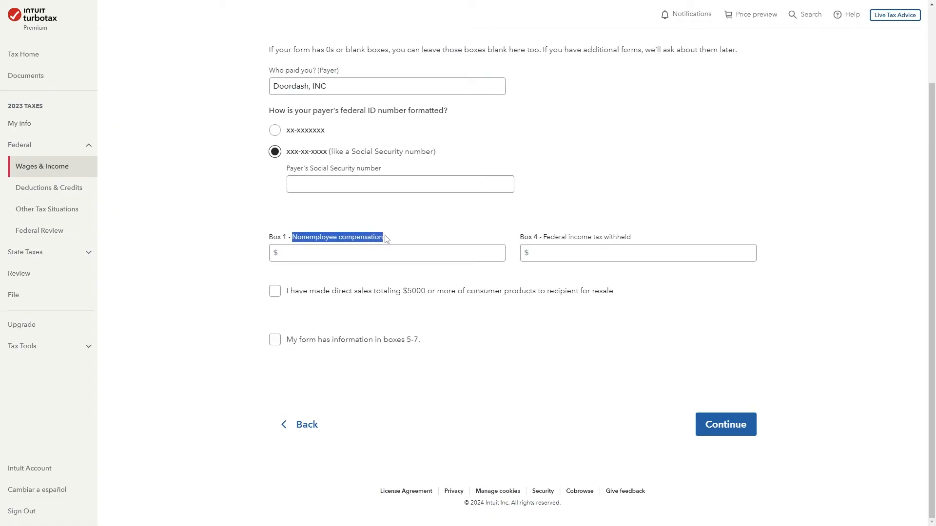
pyautogui.moveTo(549, 237)
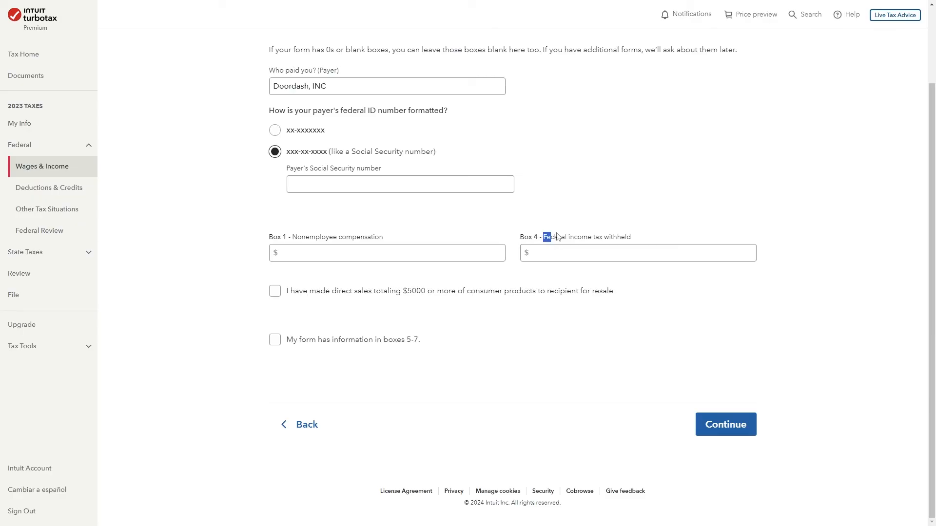
pyautogui.click(386, 252)
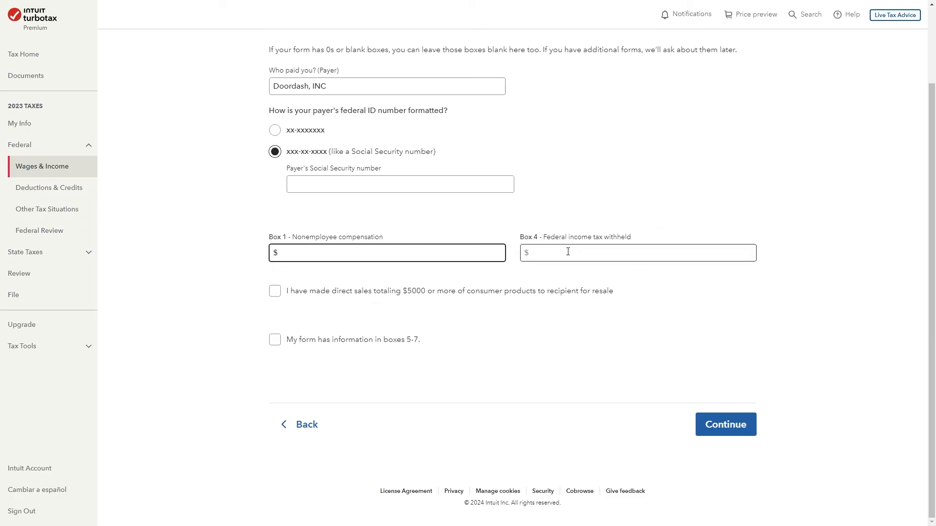
pyautogui.moveTo(436, 326)
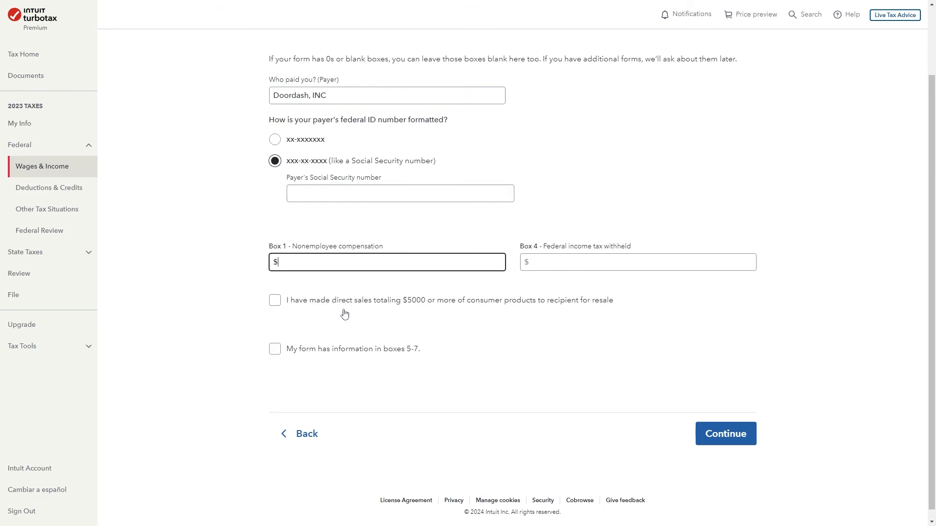
pyautogui.moveTo(454, 309)
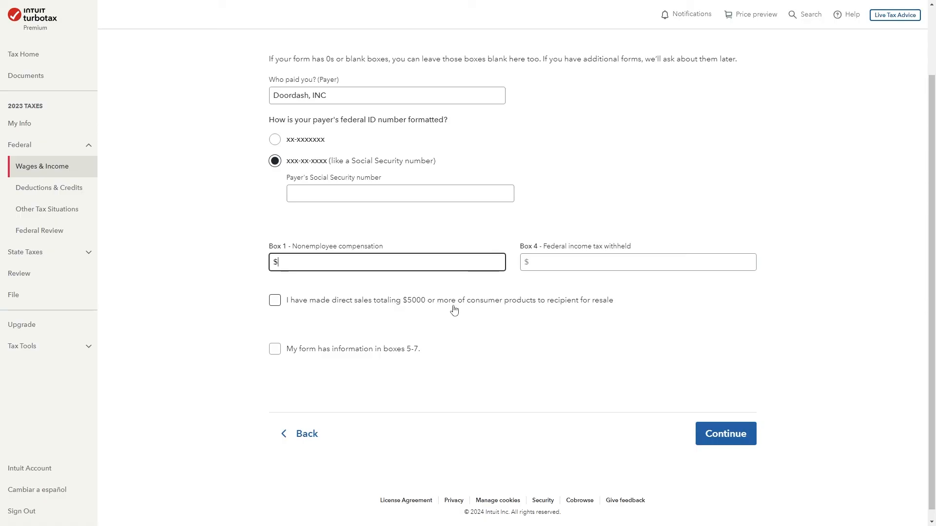
pyautogui.moveTo(533, 314)
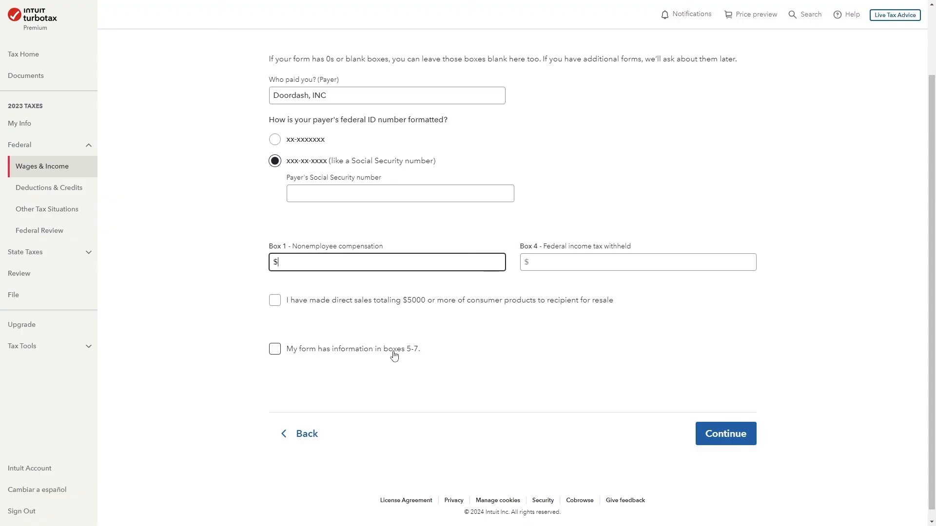
pyautogui.moveTo(482, 366)
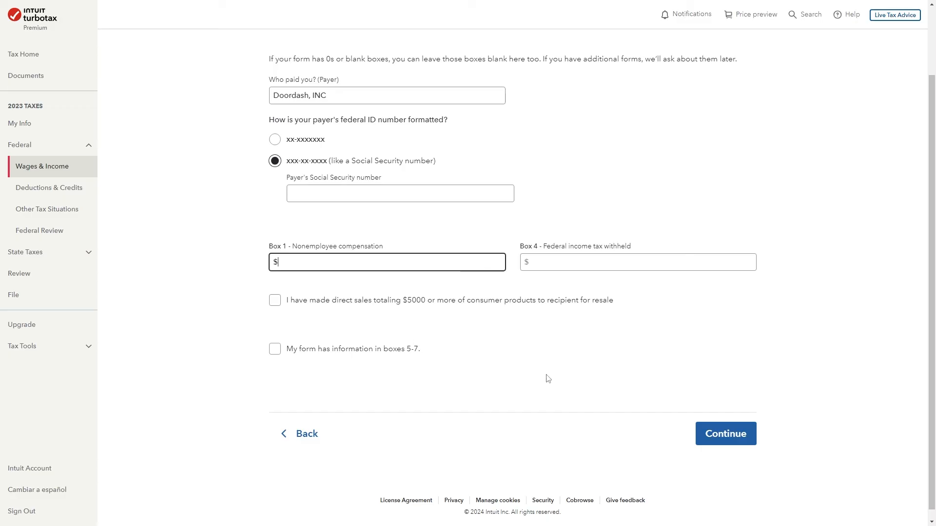
# Submit the DoorDash 1099-NEC form and return to the work summary
pyautogui.click(725, 434)
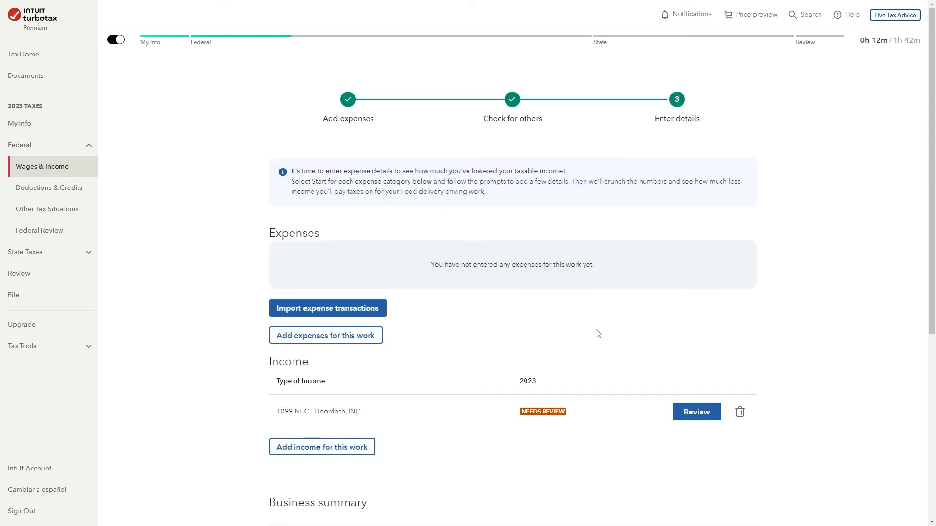
pyautogui.moveTo(515, 308)
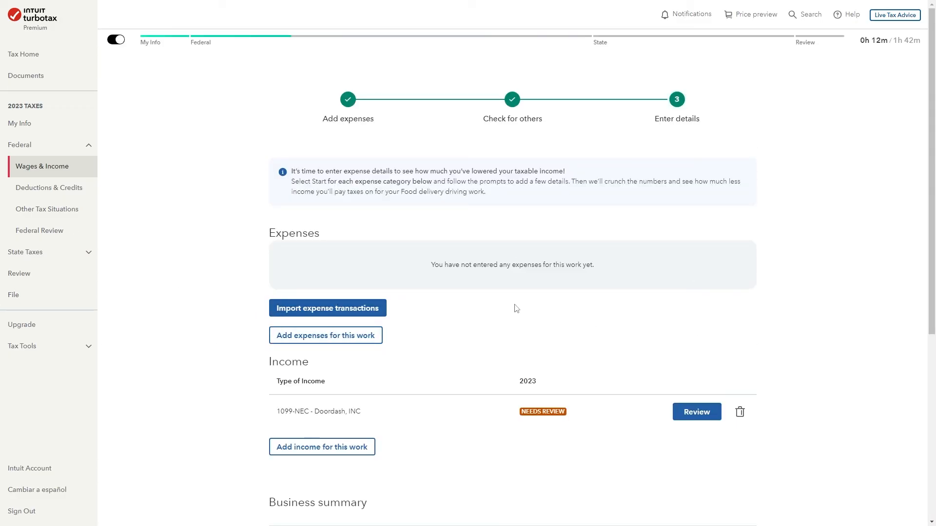
pyautogui.moveTo(682, 230)
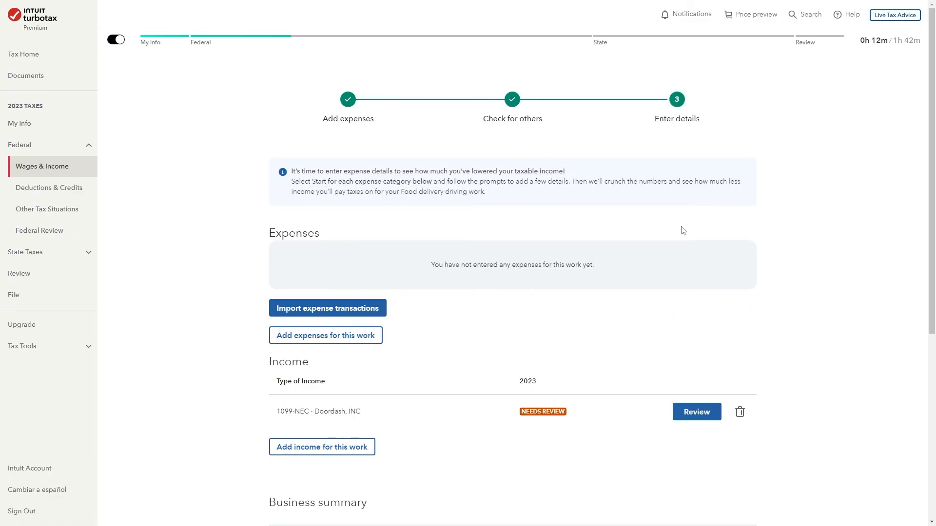
pyautogui.moveTo(469, 252)
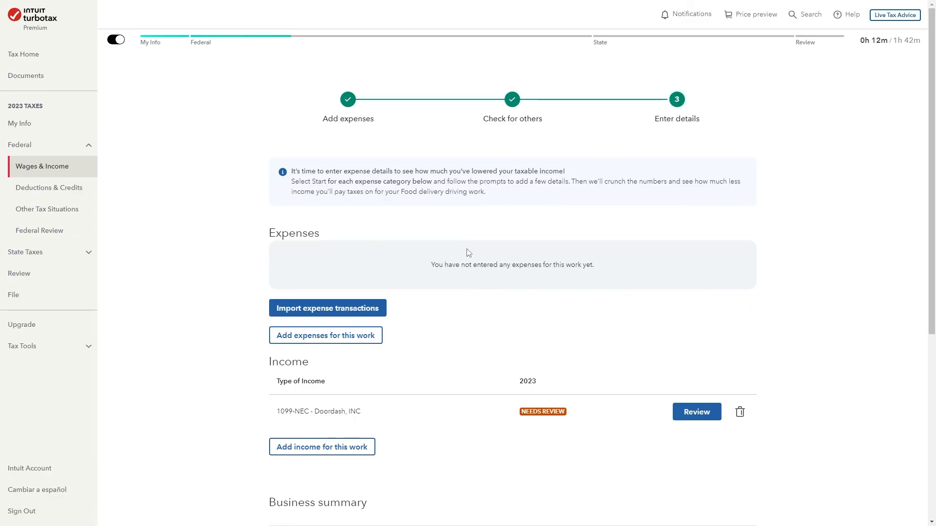
pyautogui.moveTo(576, 228)
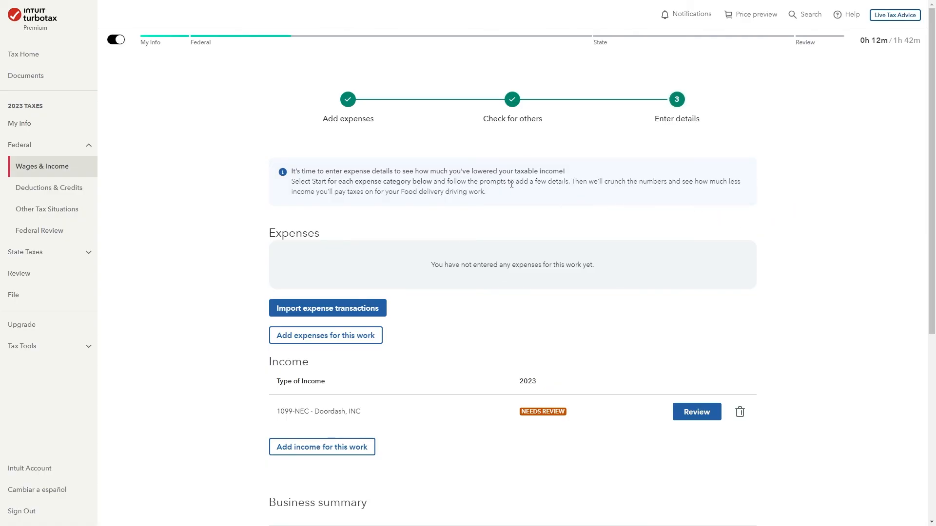
pyautogui.moveTo(895, 14)
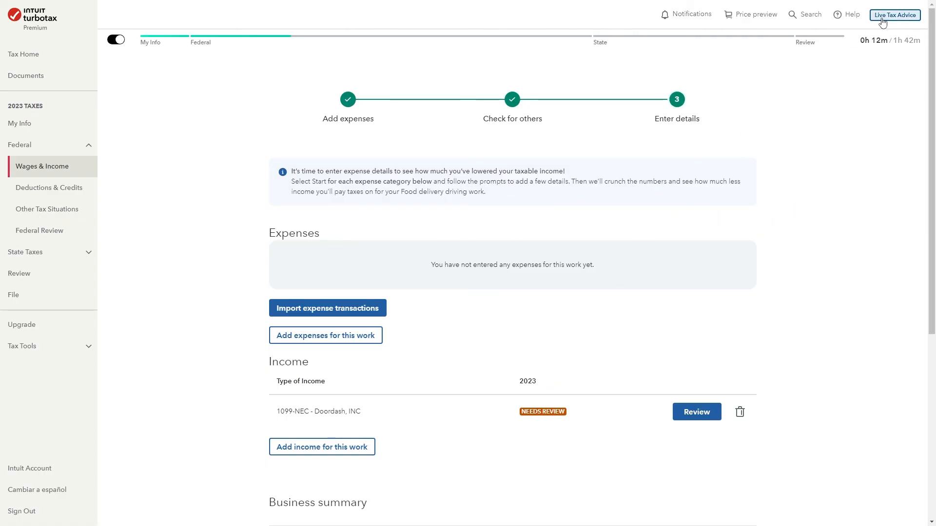
# Open Live Tax Advice and scroll to the Live Assisted upgrade's Upgrade and Not now buttons
pyautogui.click(893, 14)
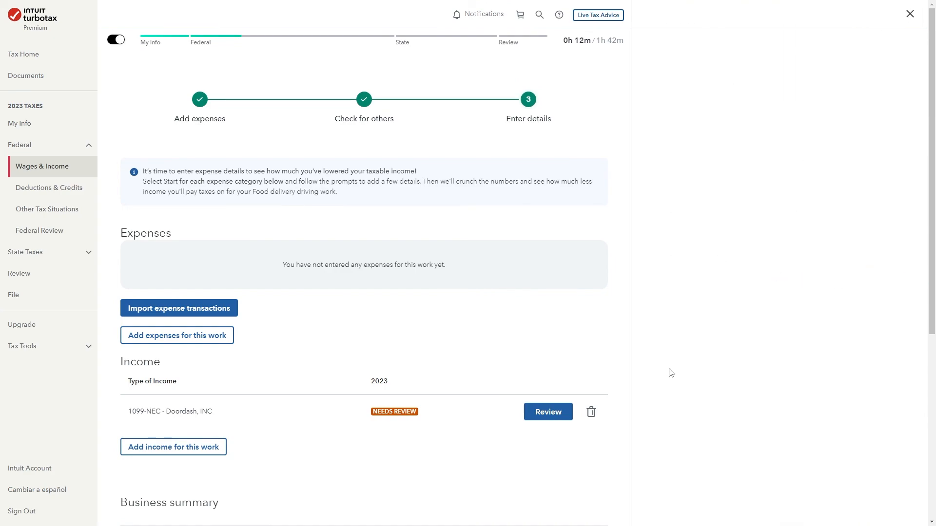
pyautogui.click(596, 14)
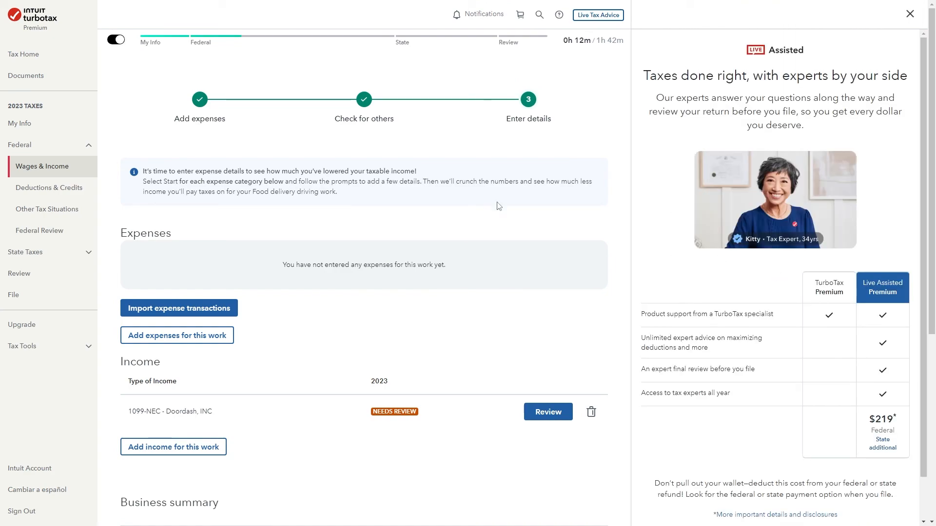
pyautogui.moveTo(790, 87)
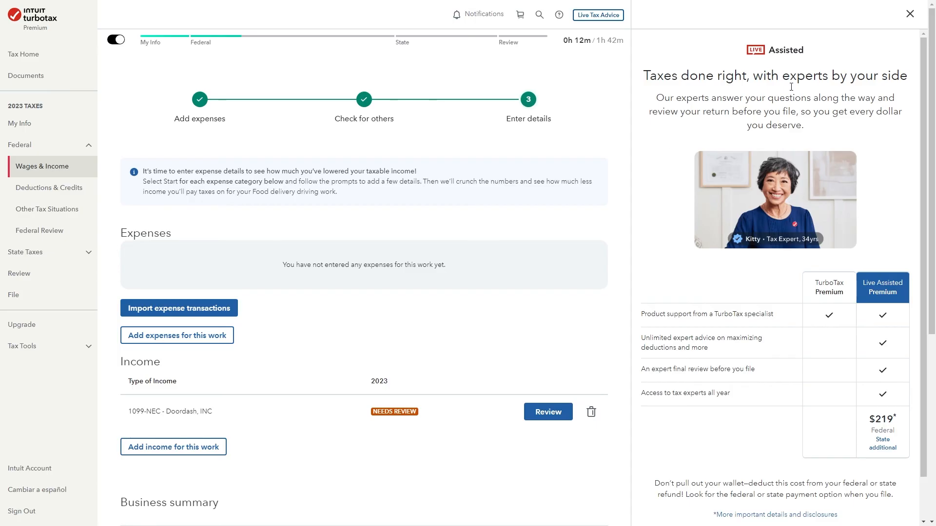
pyautogui.moveTo(894, 165)
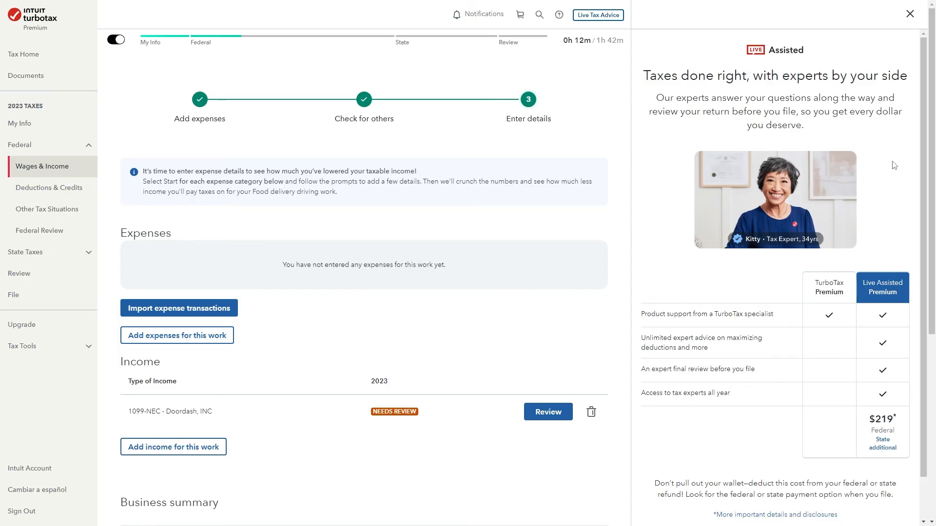
pyautogui.moveTo(782, 333)
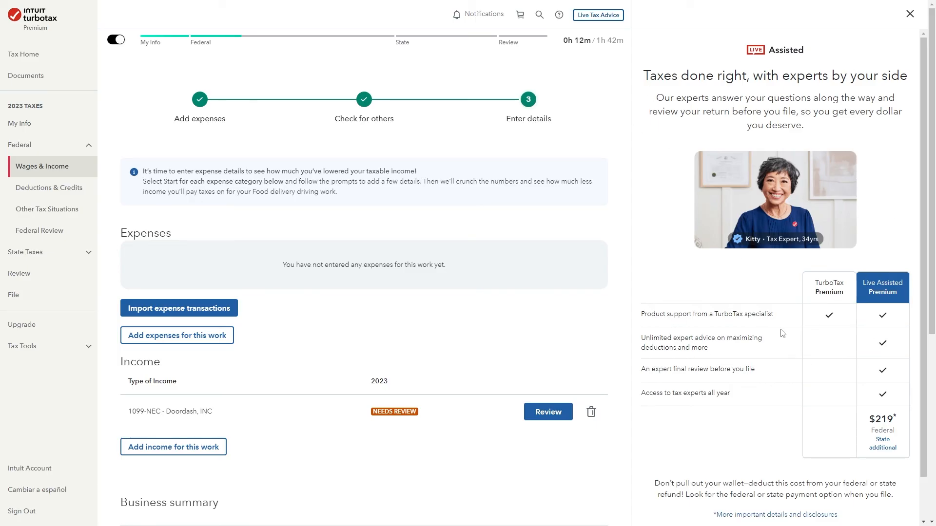
pyautogui.moveTo(809, 254)
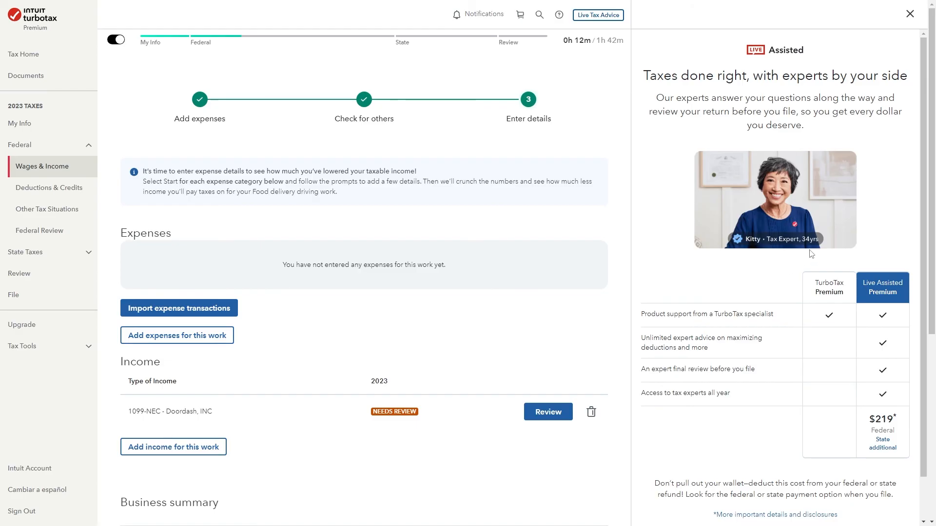
pyautogui.scroll(-3)
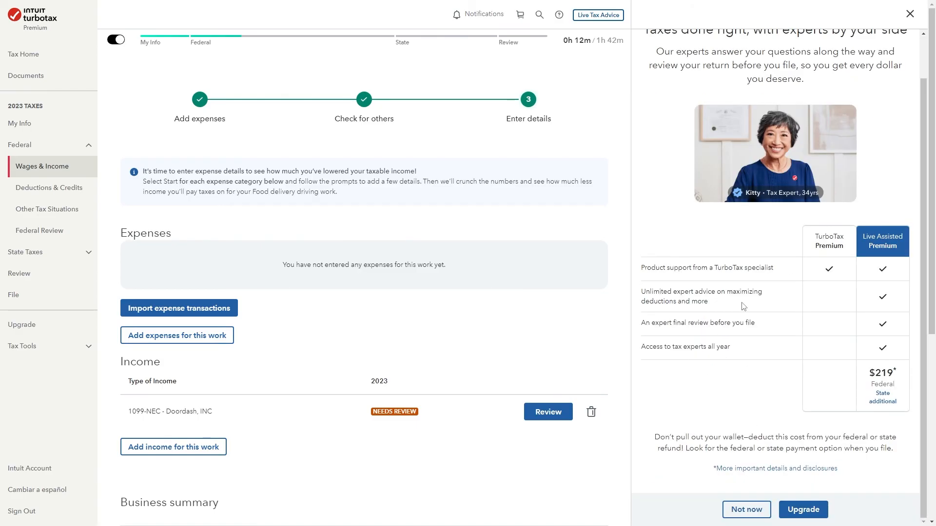
pyautogui.moveTo(736, 426)
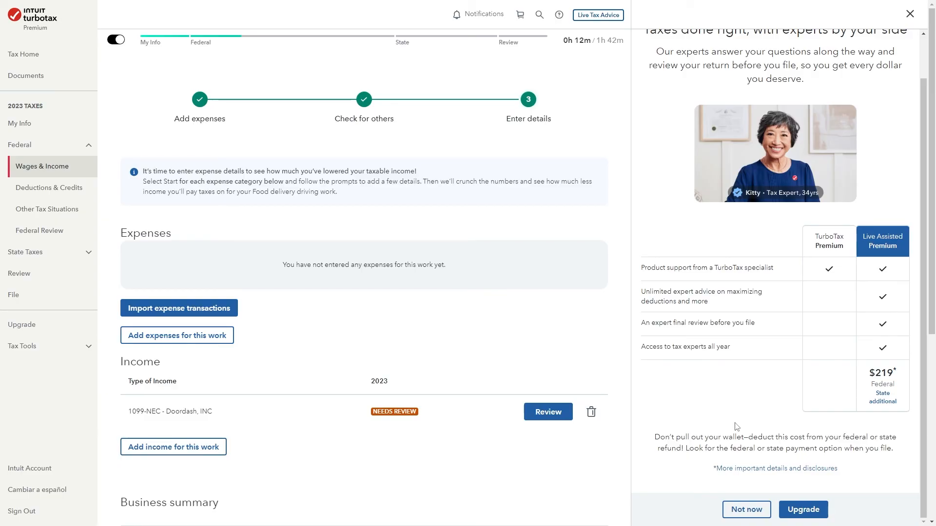